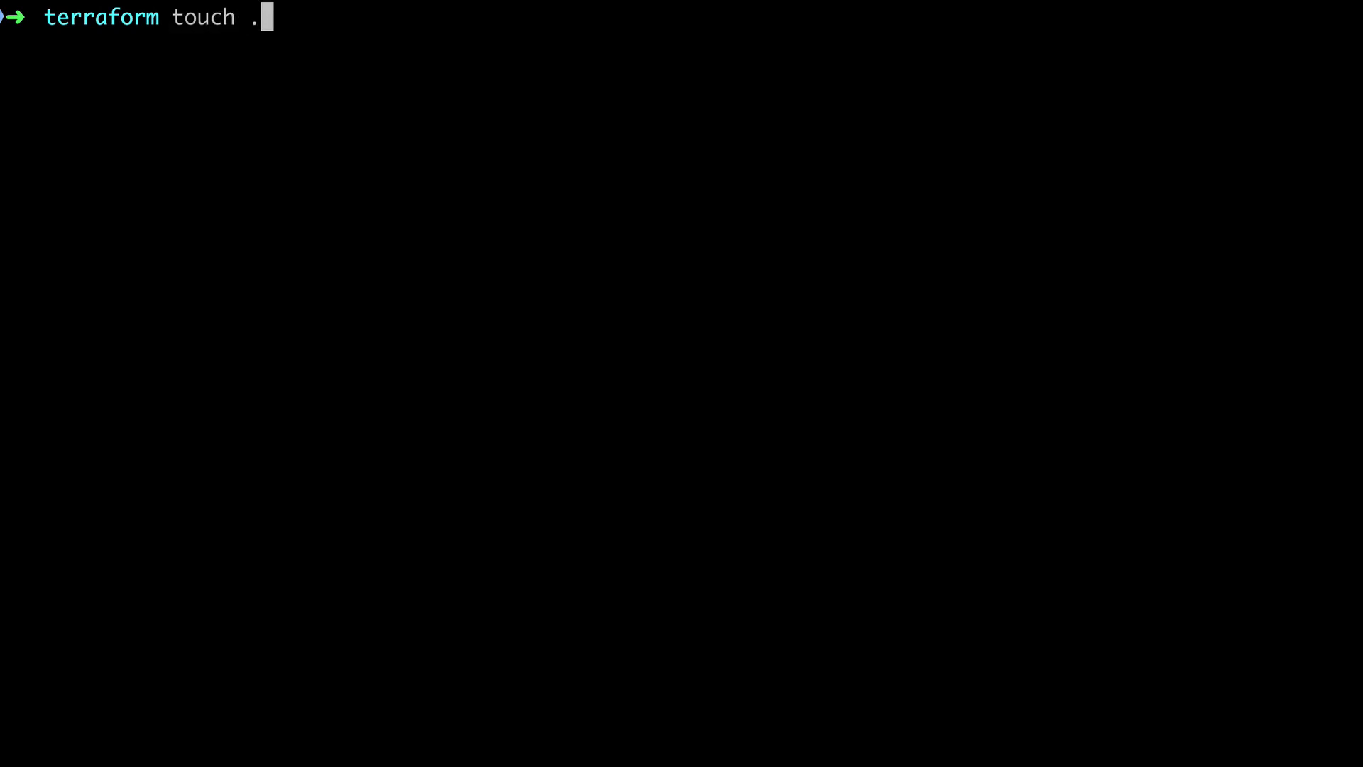
# Step: Create a .gitignore file with touch and add terraform.tfvars to it
pyautogui.write('gitignpr')
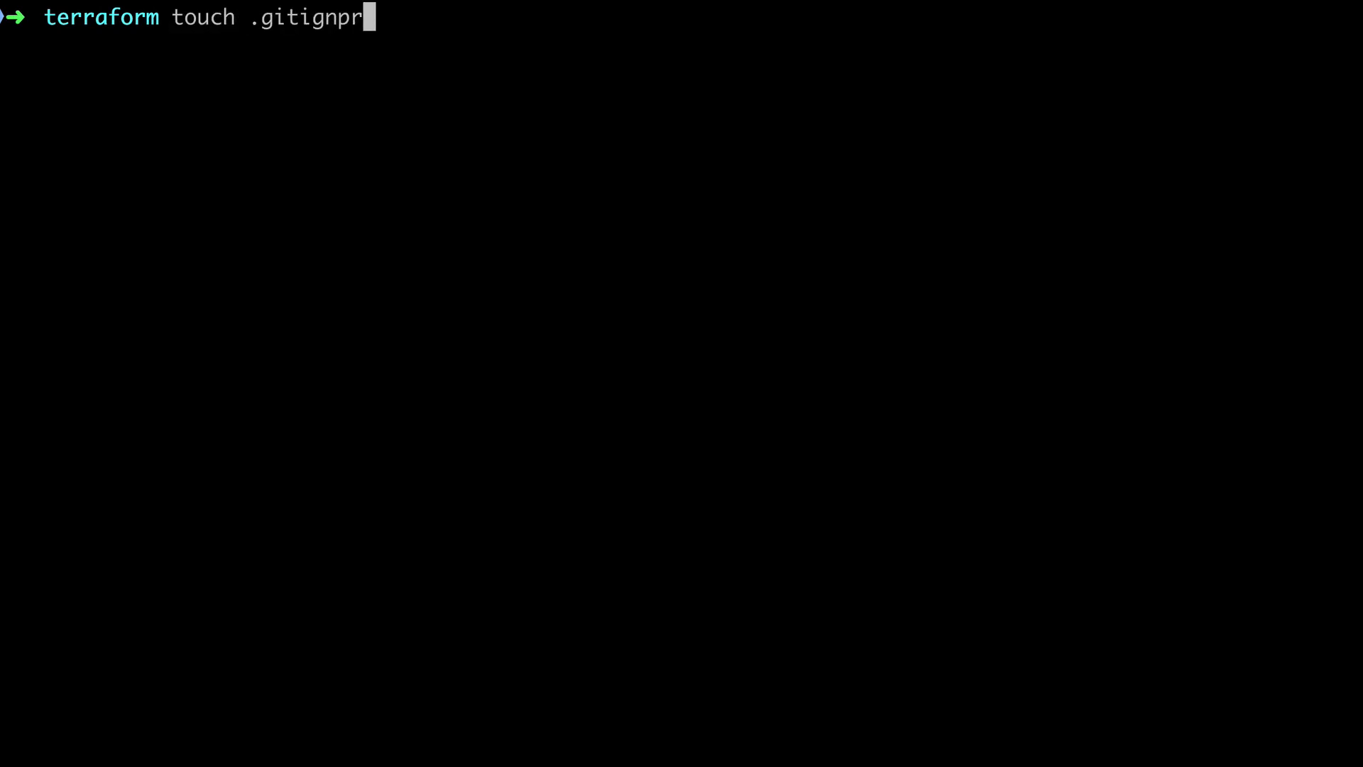
pyautogui.press('Enter')
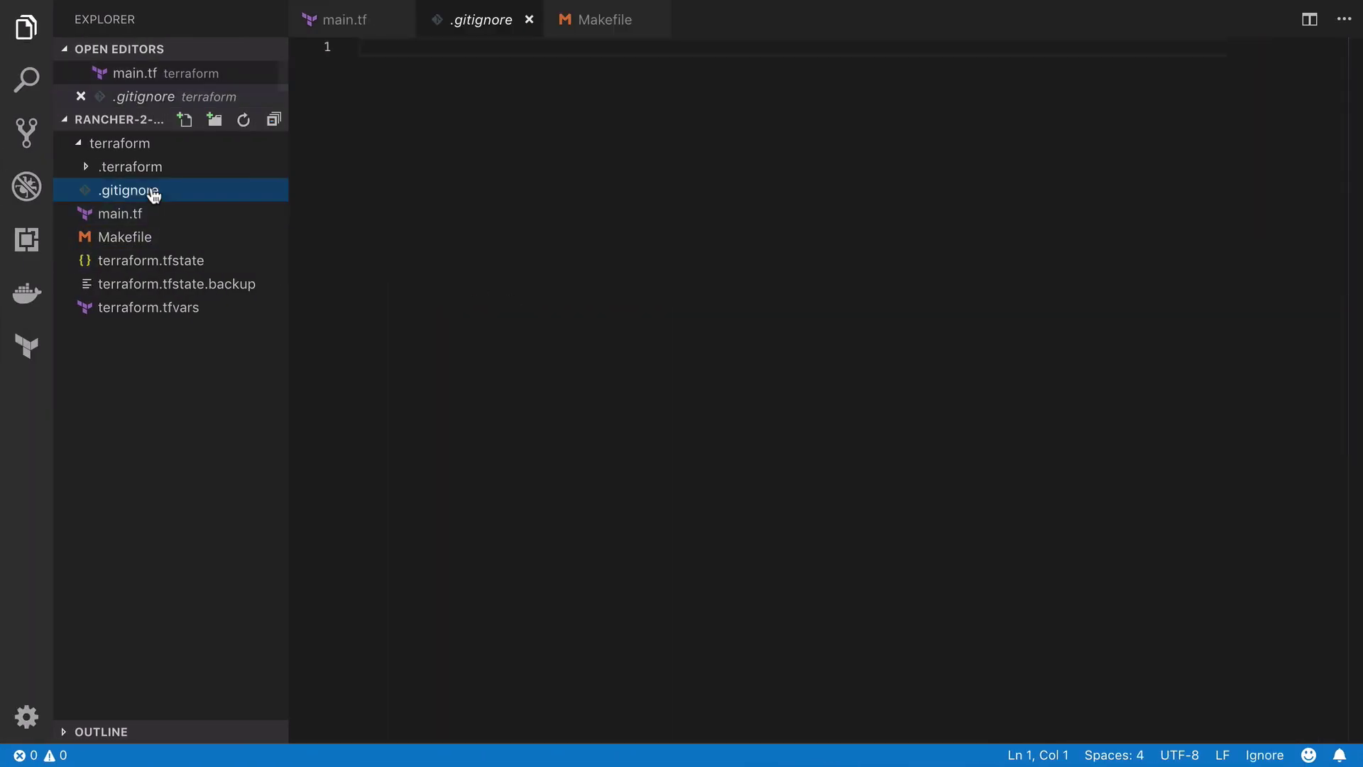
pyautogui.write('t')
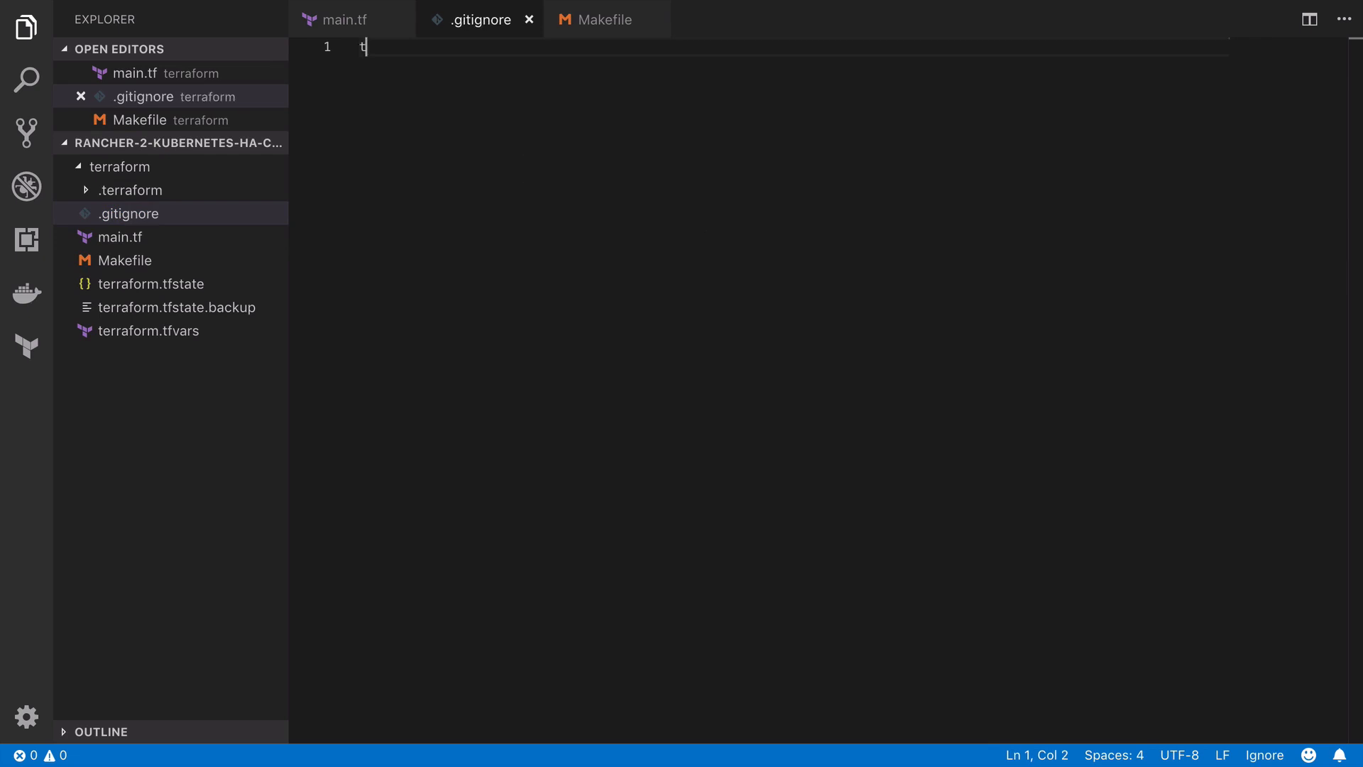
pyautogui.write('erraform.tf')
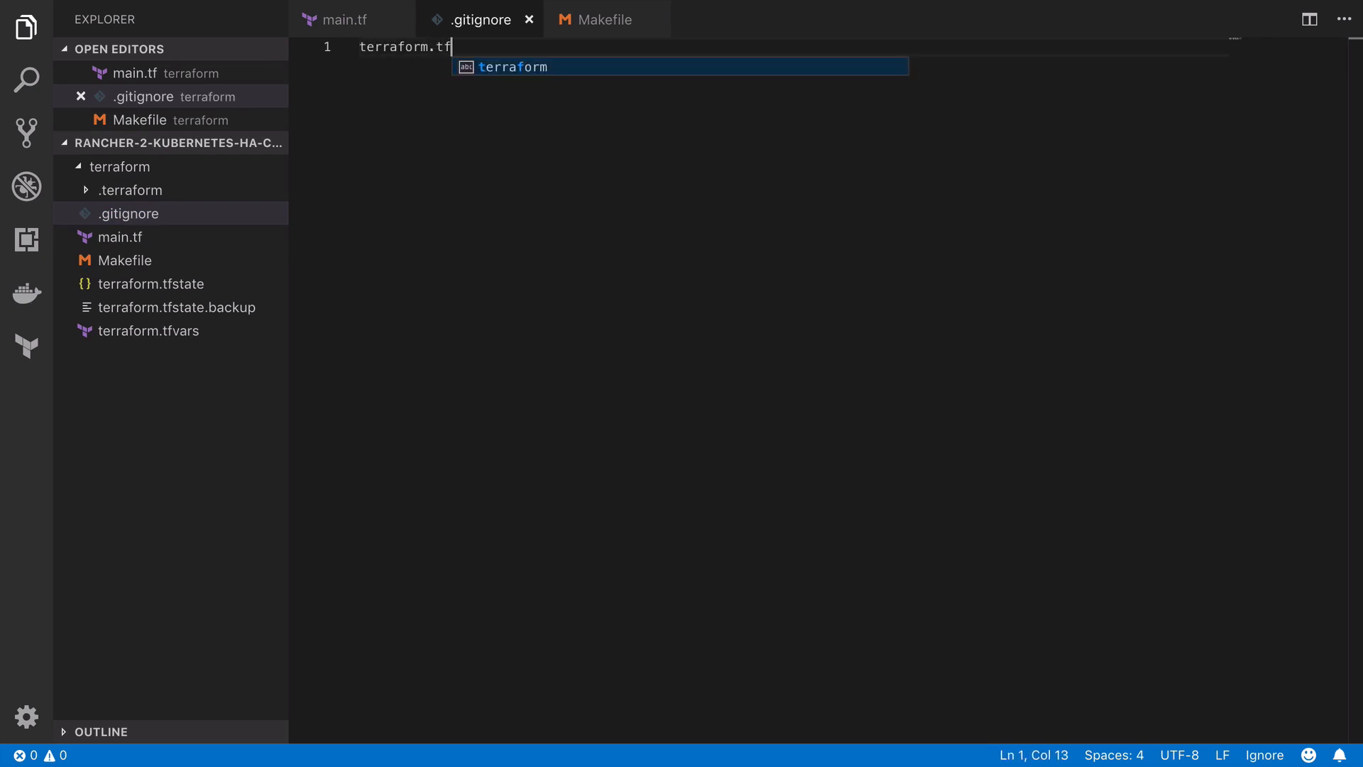
pyautogui.write('vars')
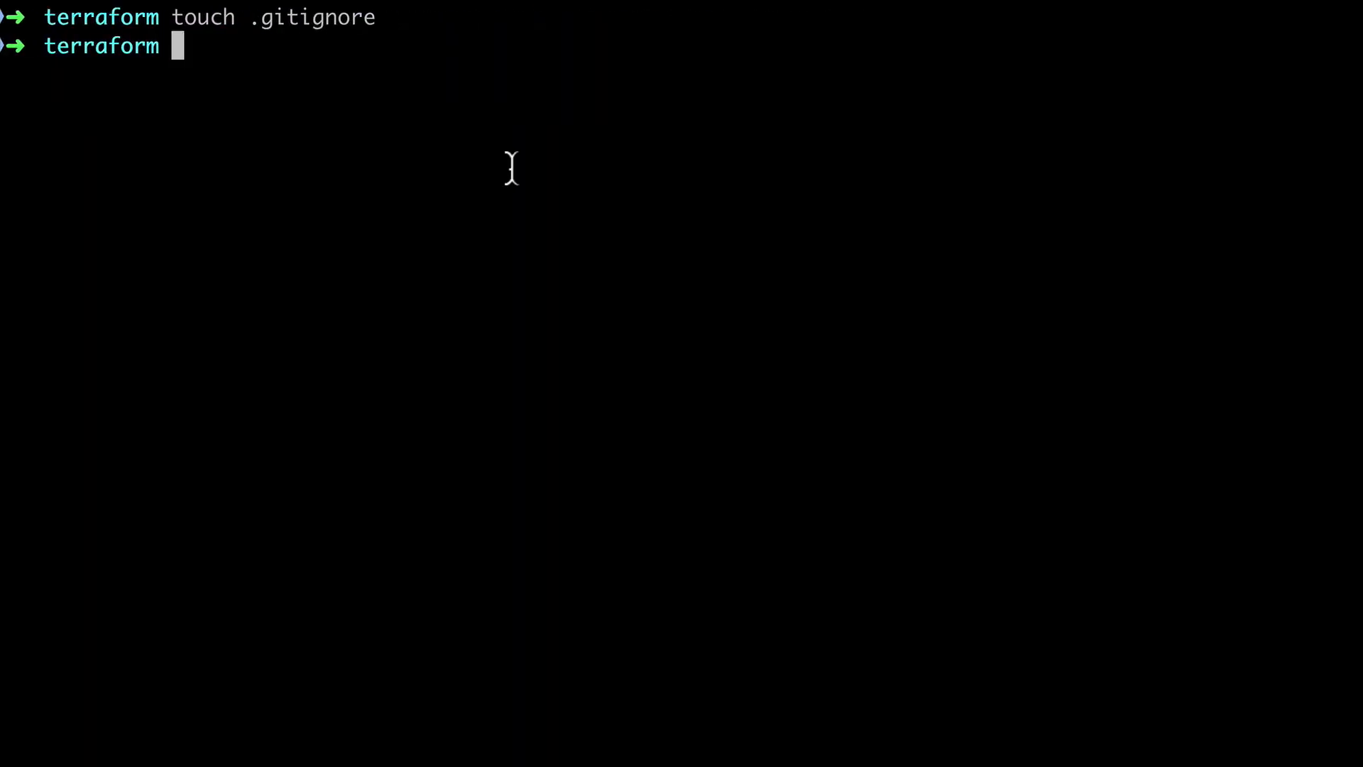
# Step: Run git init, git status, stage all files, and commit with message "init"
pyautogui.write('git init')
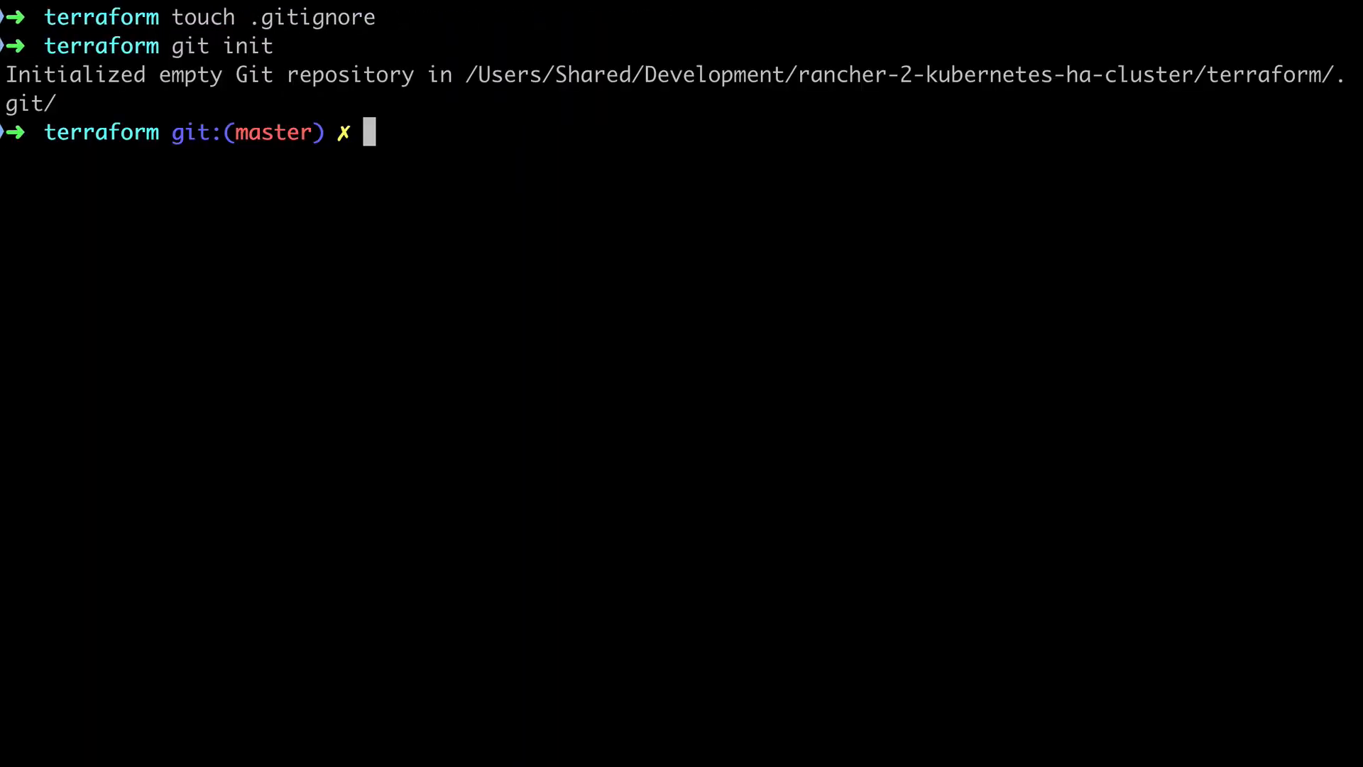
pyautogui.write('gst')
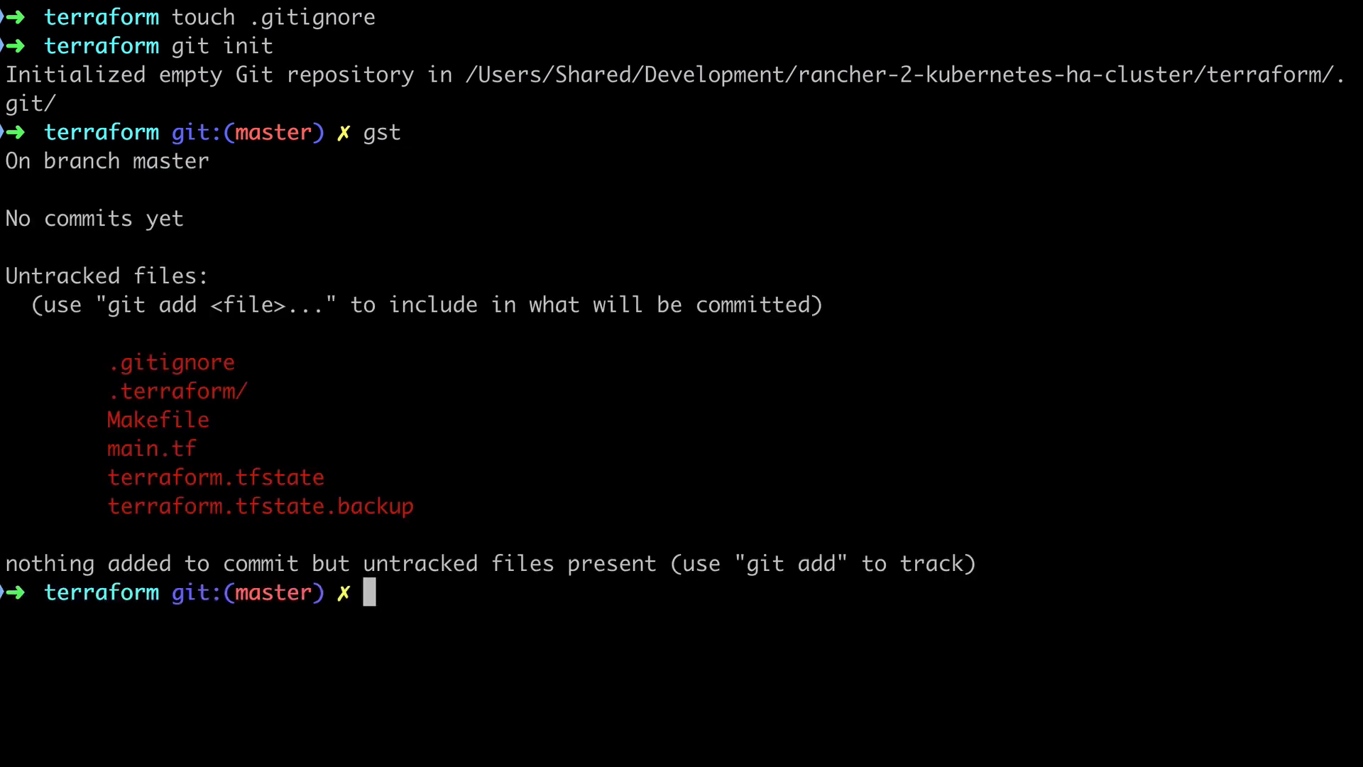
pyautogui.write('ga .')
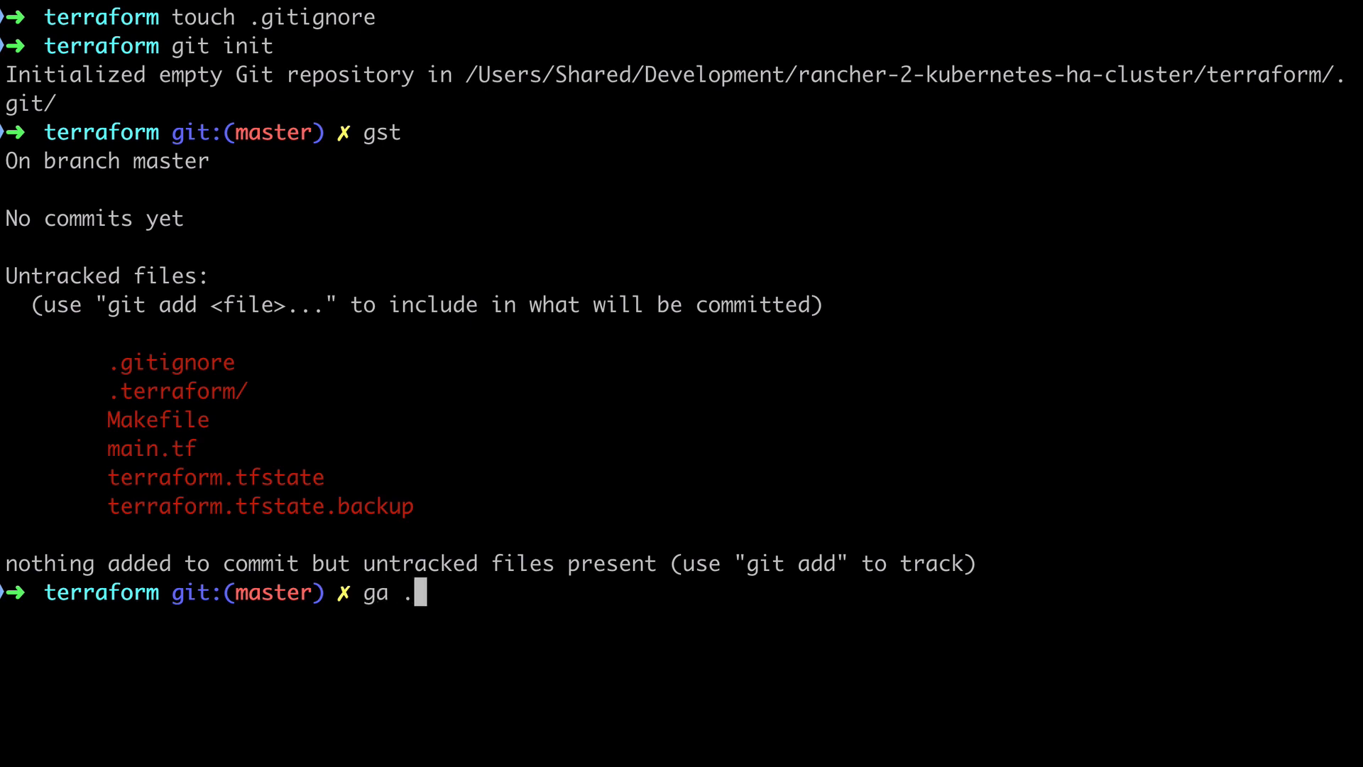
pyautogui.write('gc -m')
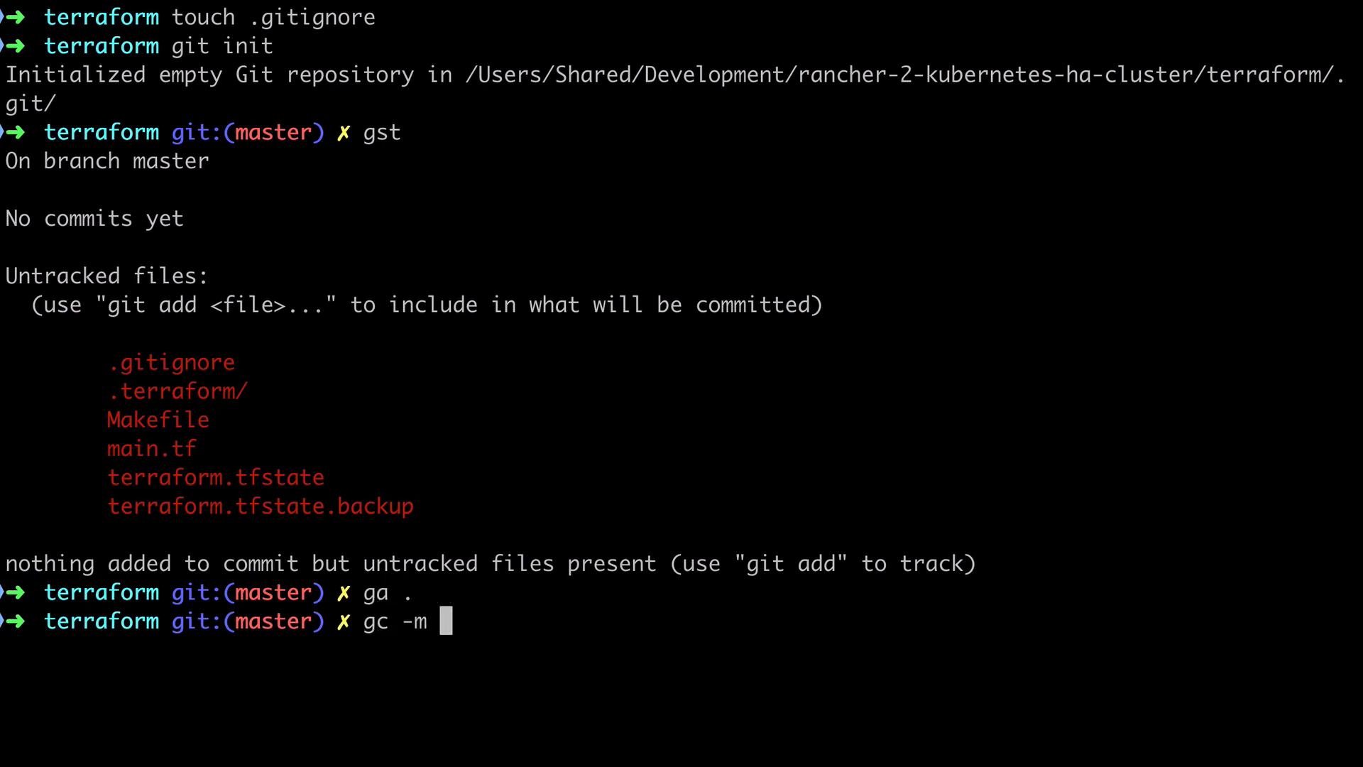
pyautogui.write('"init"')
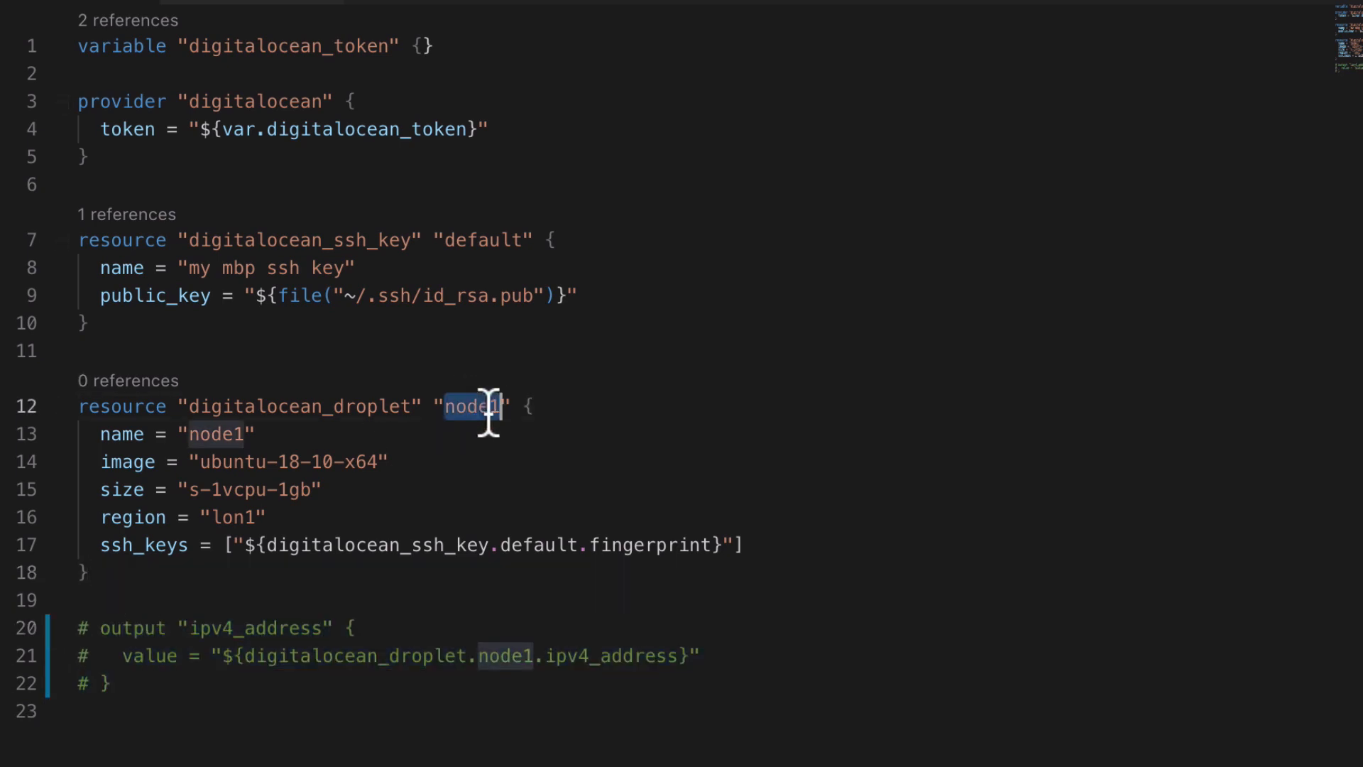
# Step: Change the node1 resource label and name value to etcd in main.tf
pyautogui.write('etc')
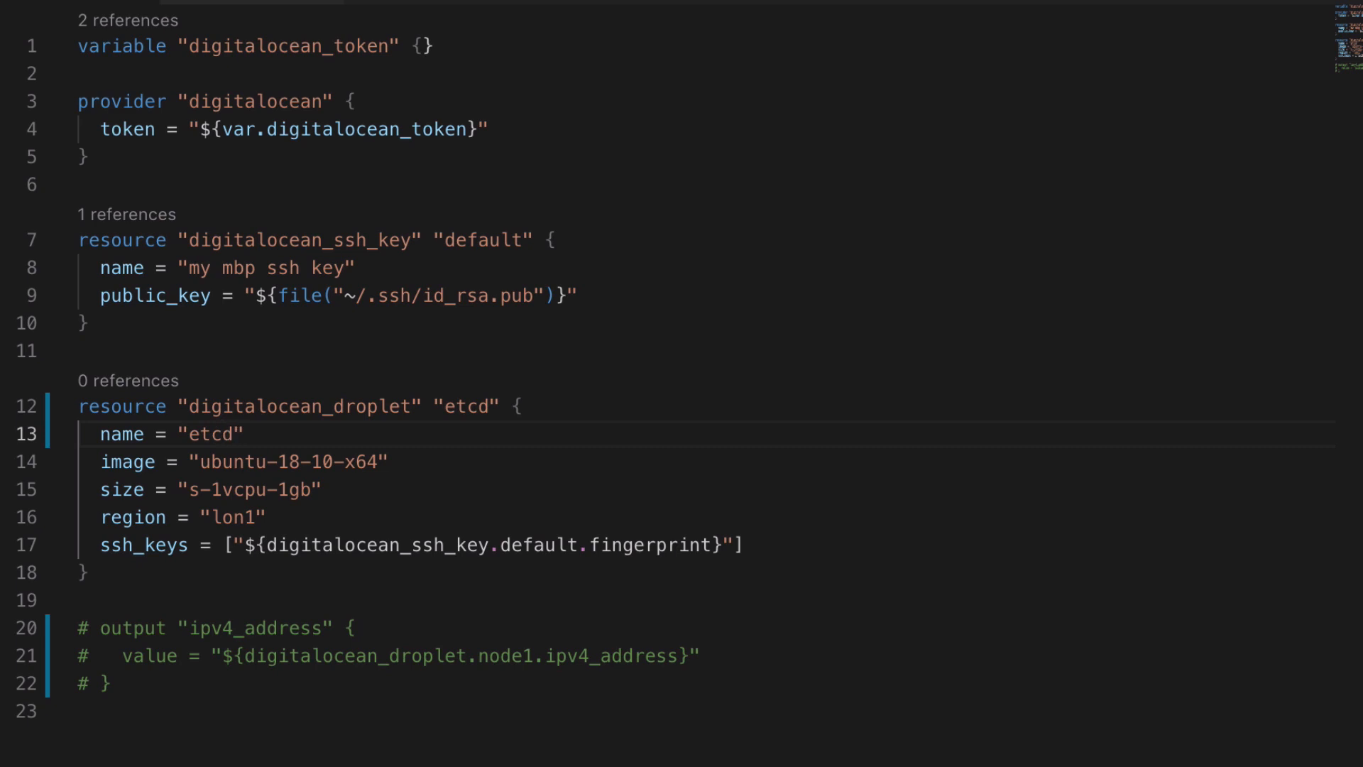
# Step: Give etcd count = 2, name "etcd-${count.index}", image ubuntu-16-04-x64, size s-6vcpu-16gb
pyautogui.write('-')
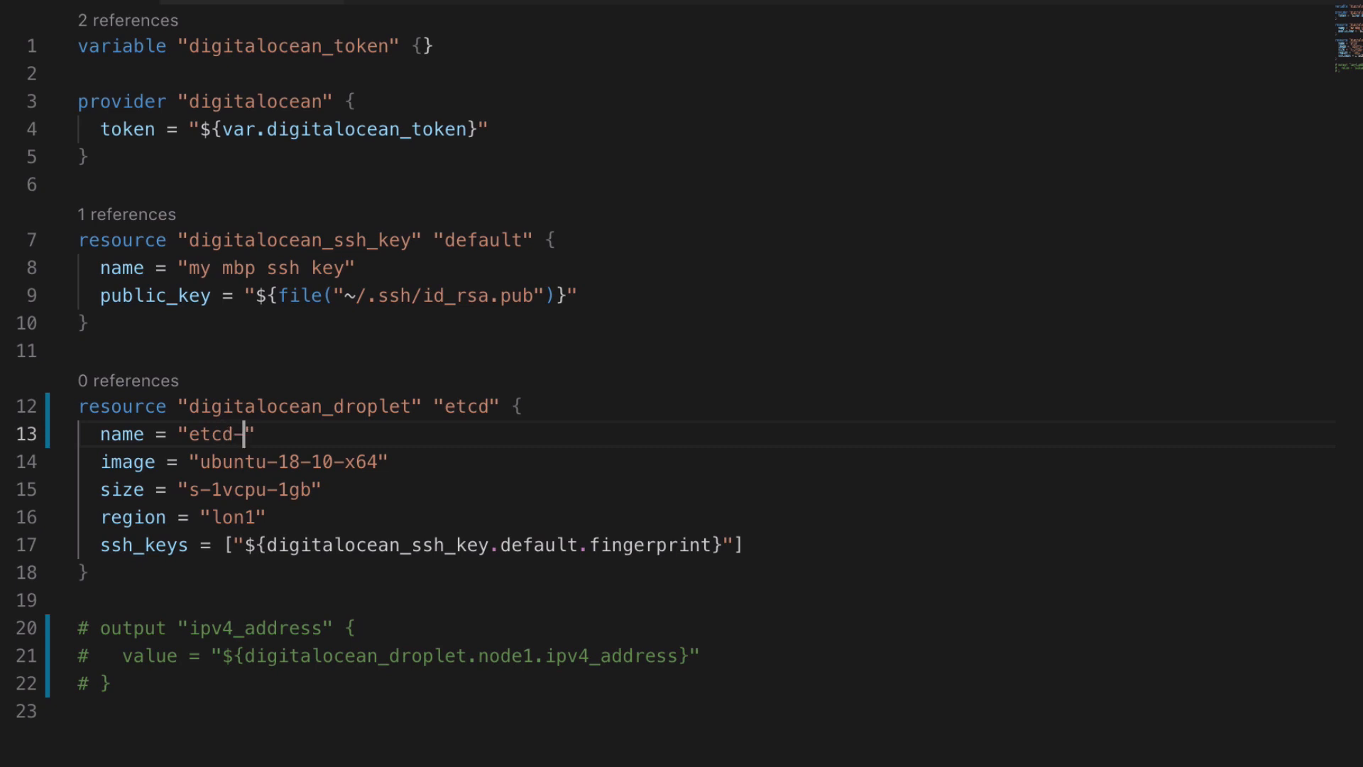
pyautogui.write('...')
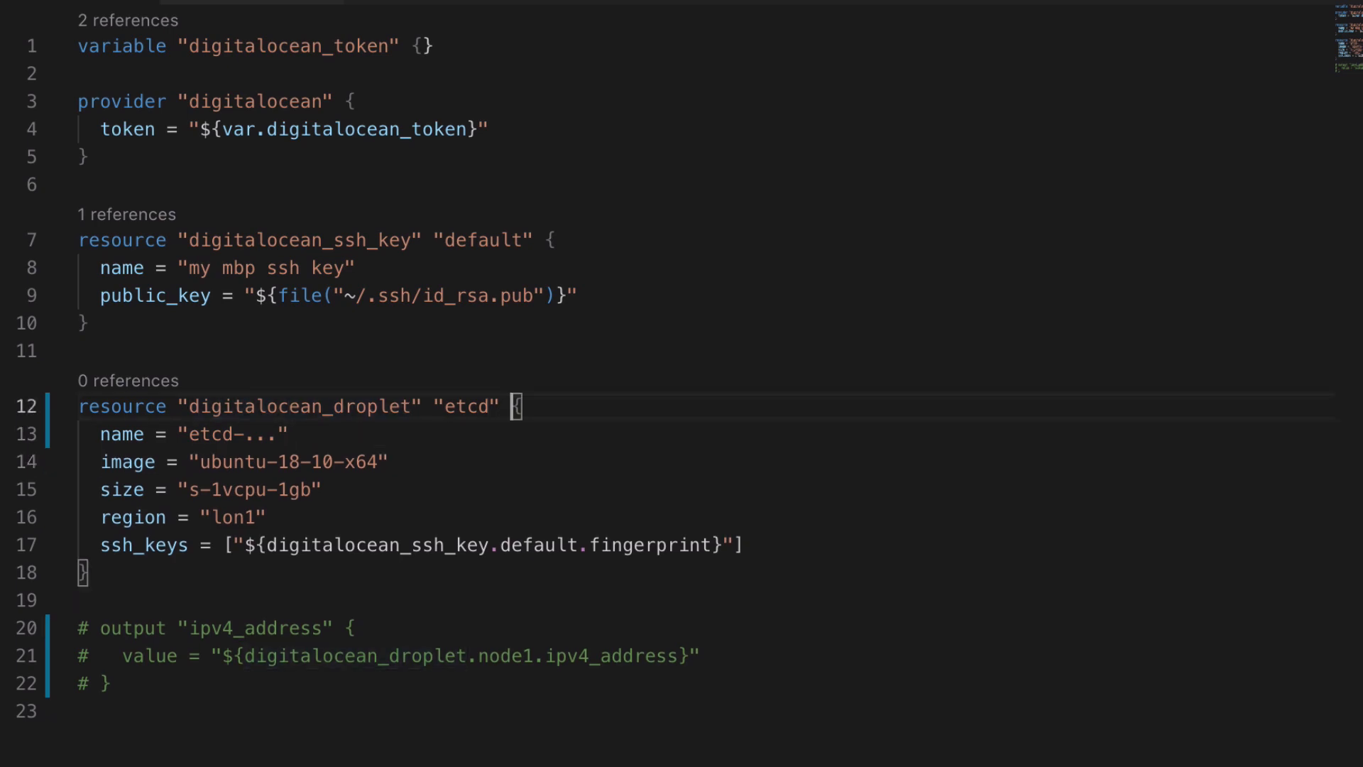
pyautogui.write('count')
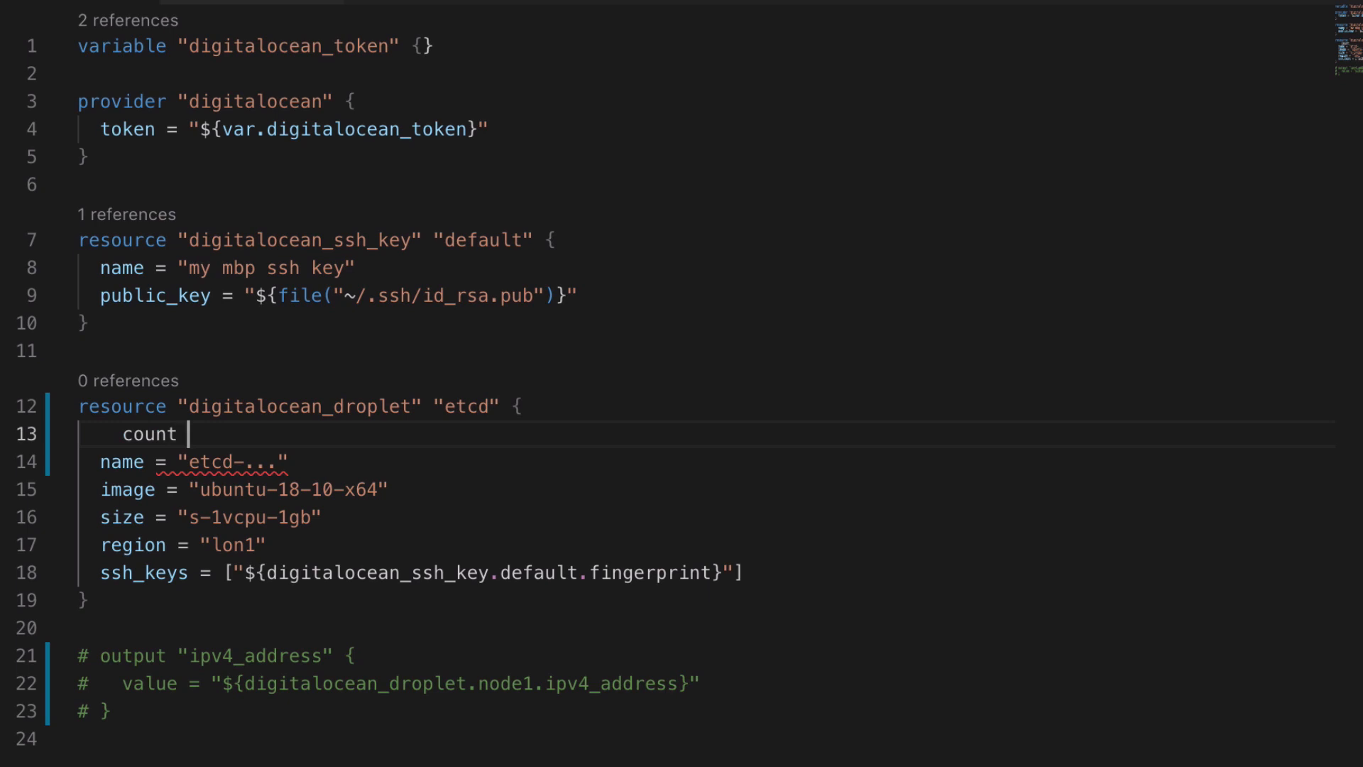
pyautogui.write('= 2')
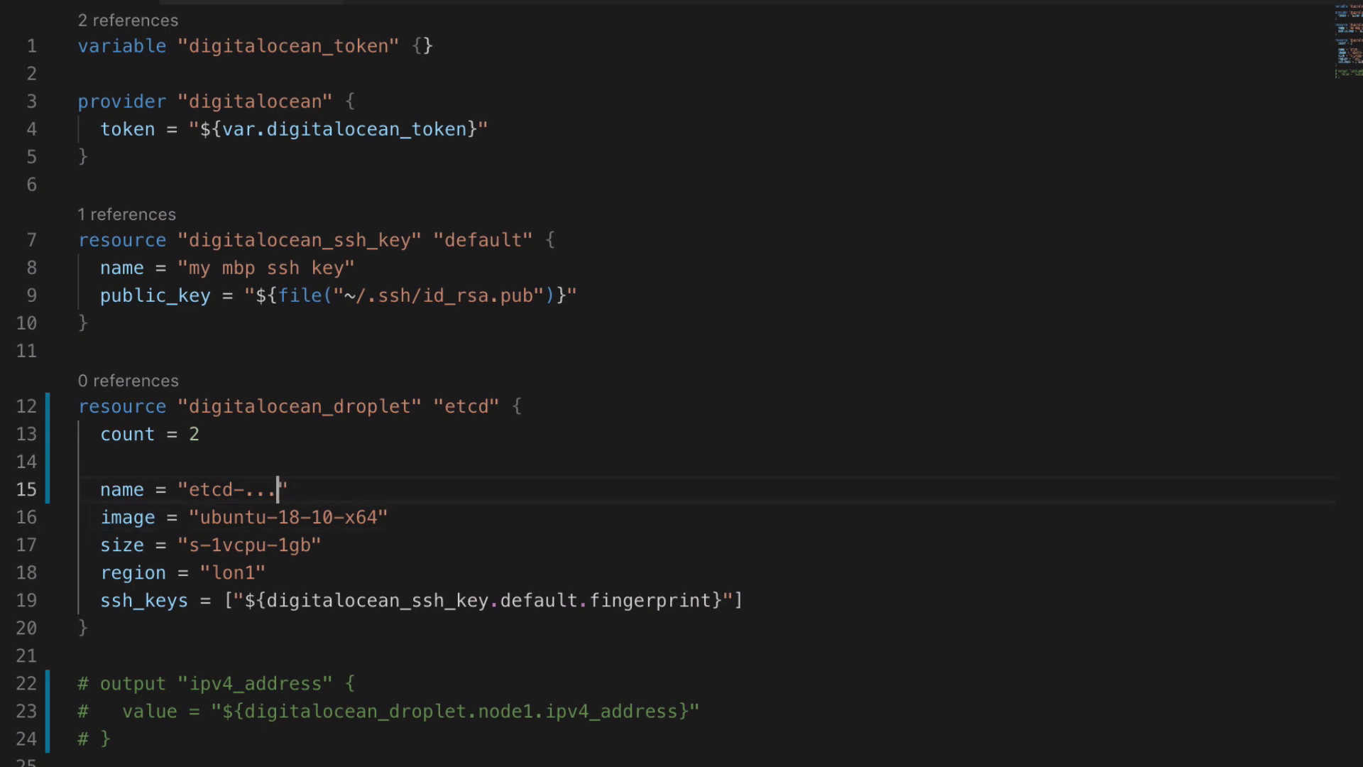
pyautogui.press('Backspace')
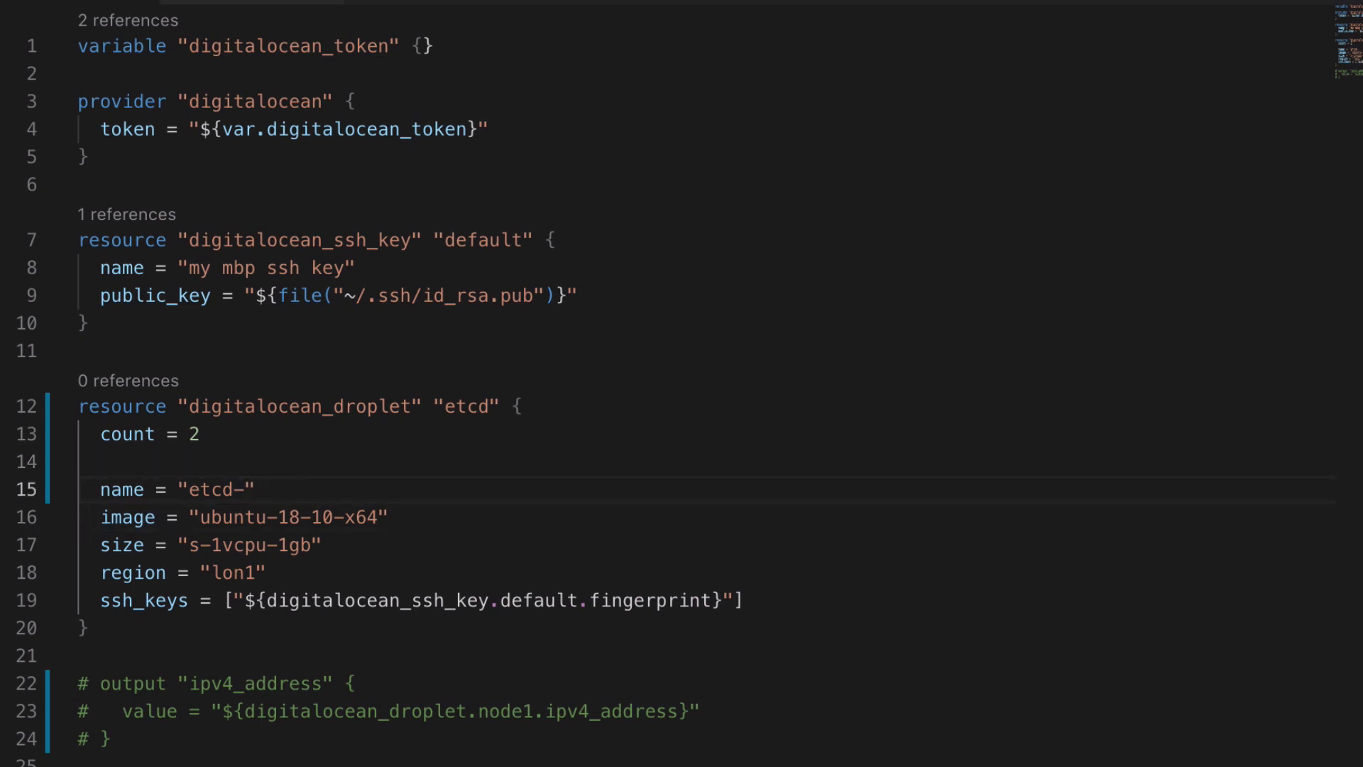
pyautogui.write('${count.index')
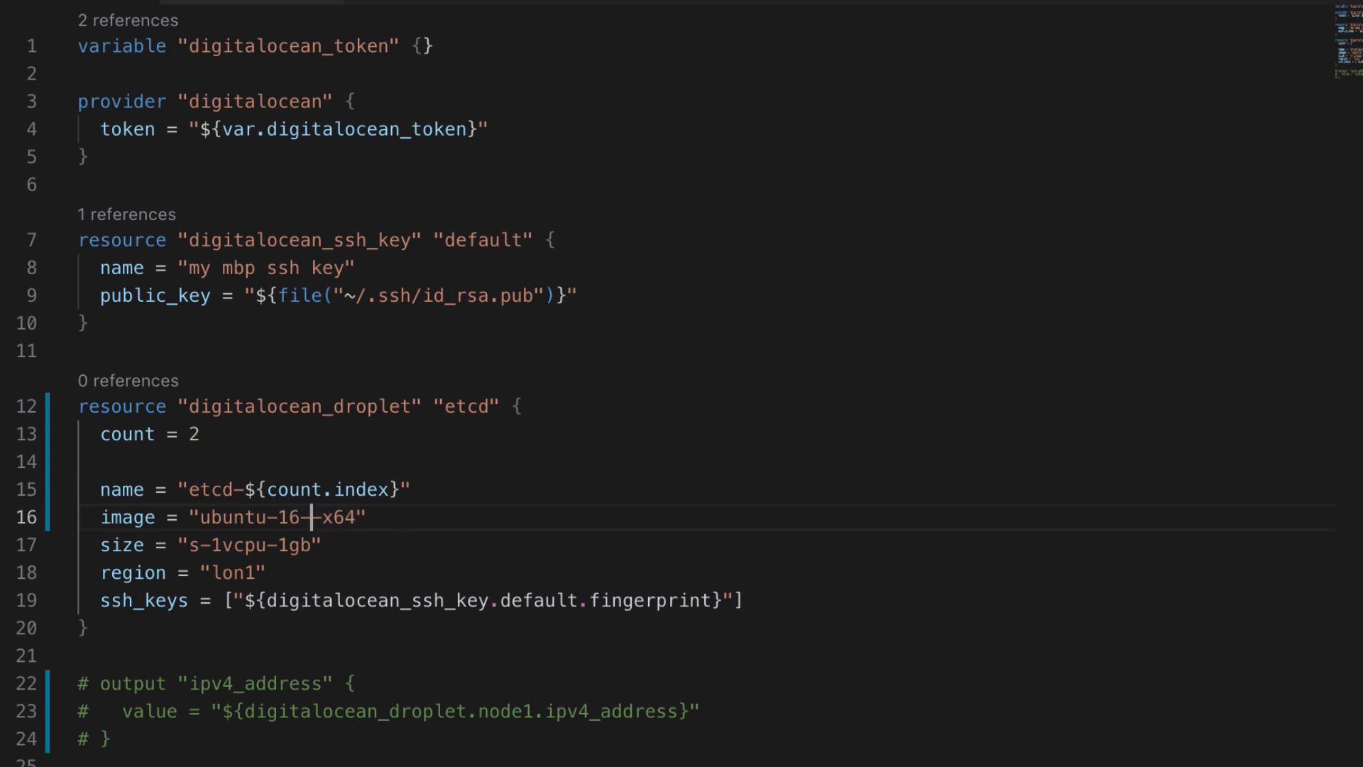
pyautogui.write('04-')
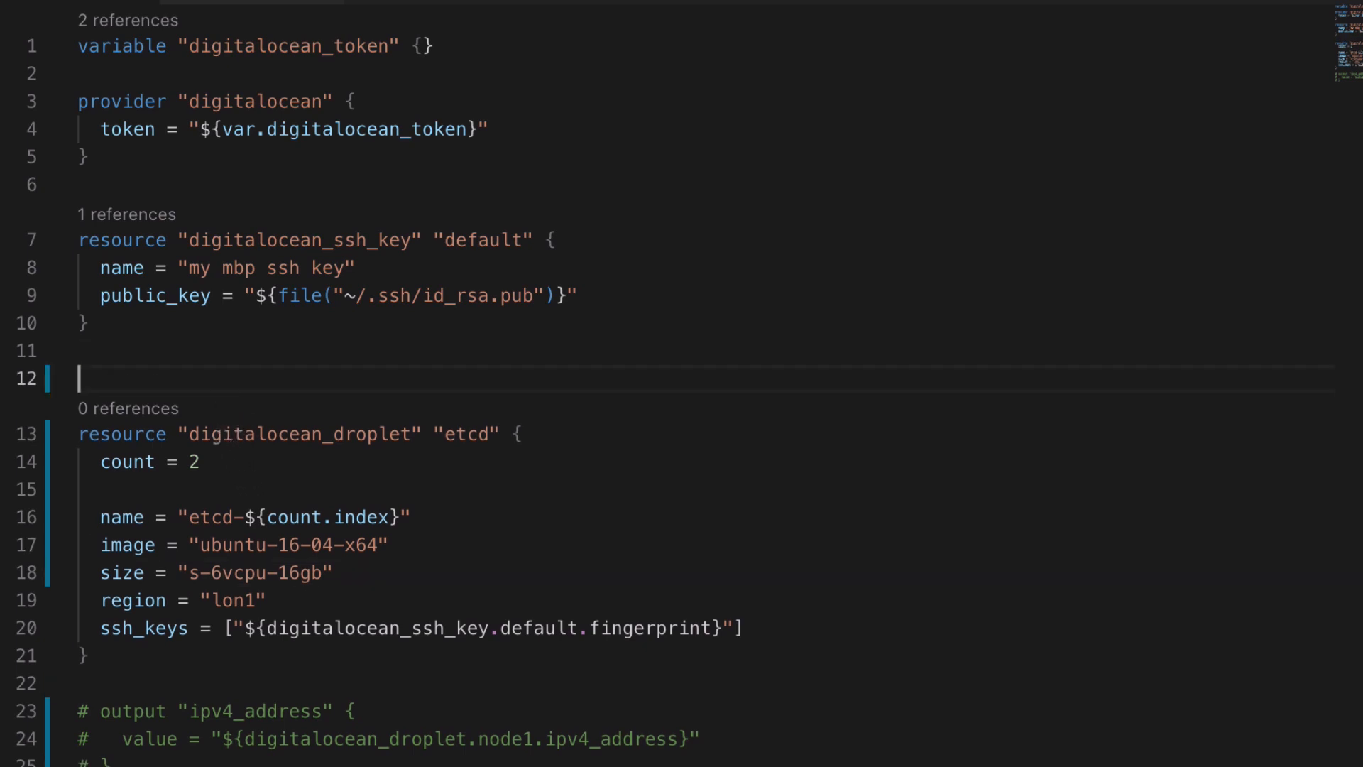
# Step: Add a "# Create etcd Nodes" comment above the etcd droplet resource
pyautogui.write('#')
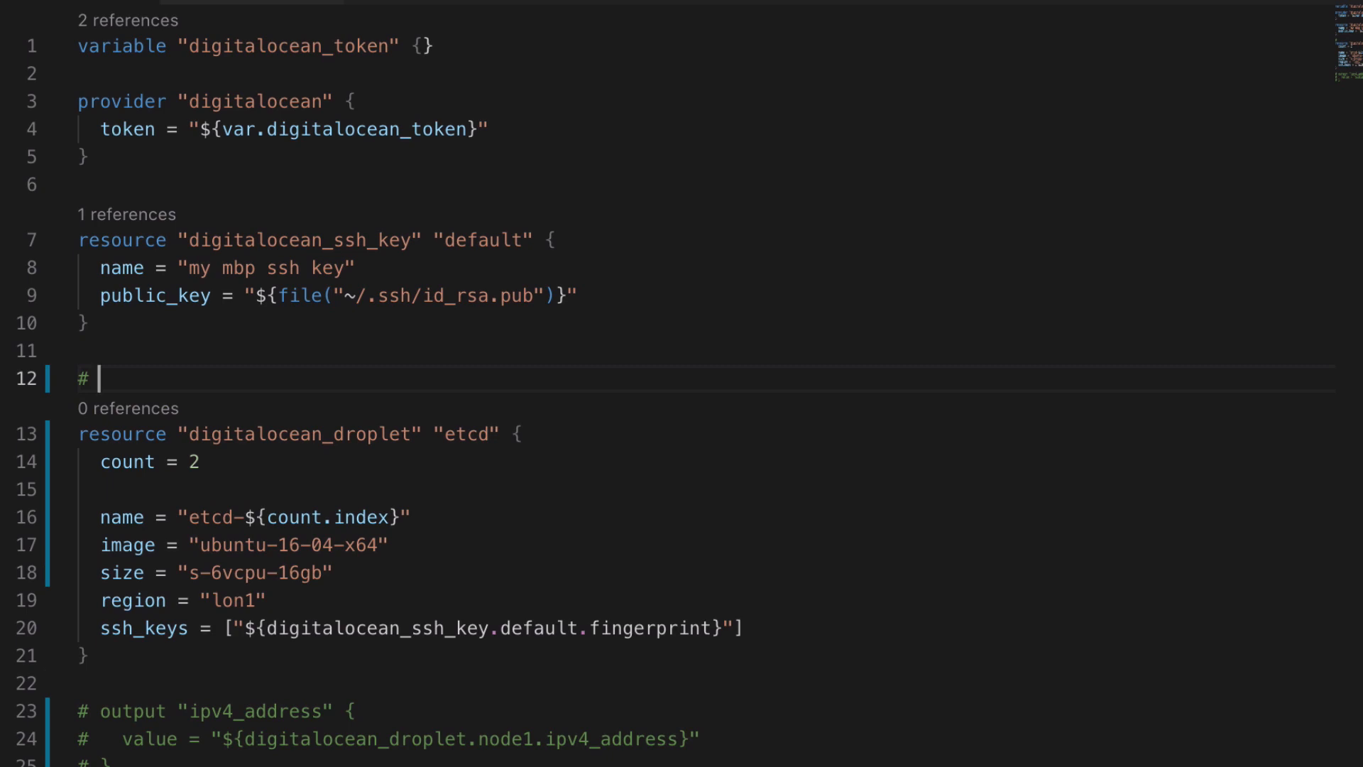
pyautogui.write('Created etcd')
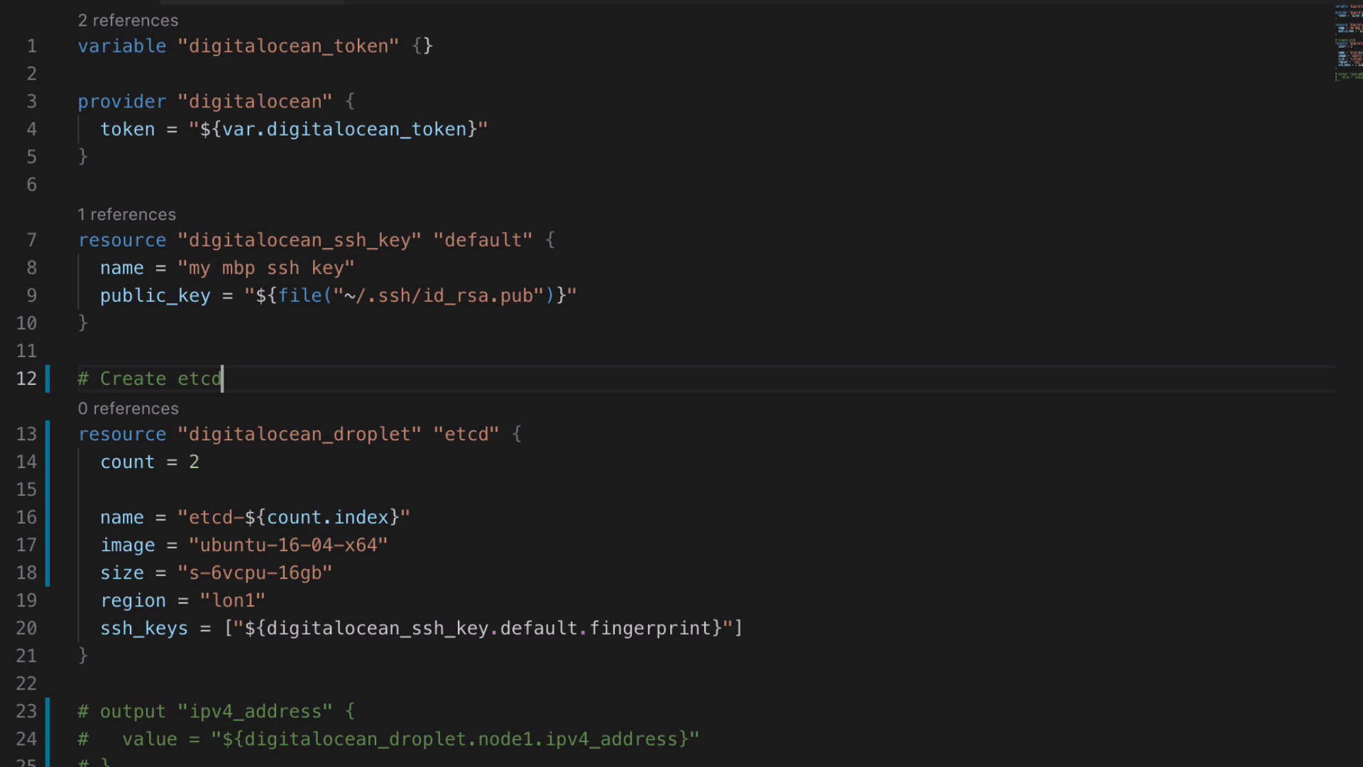
pyautogui.write('Nodes')
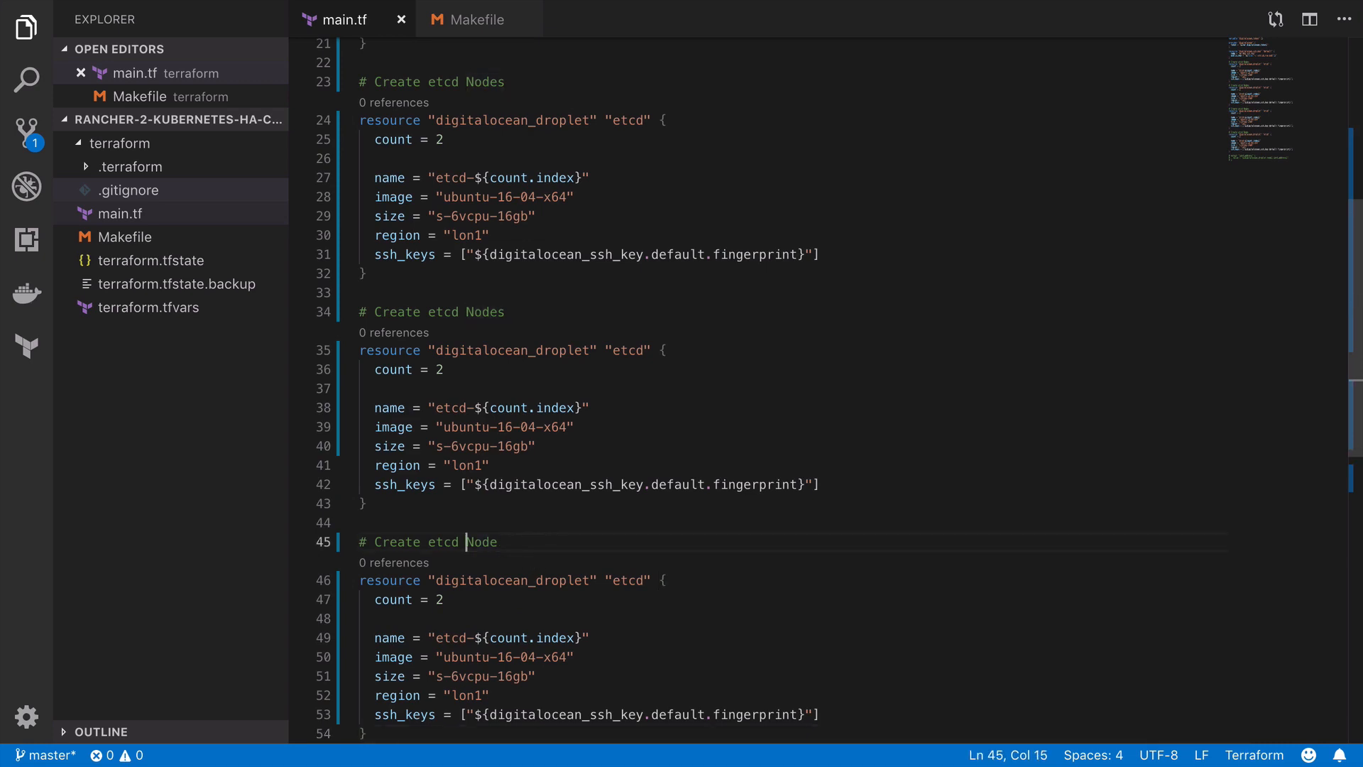
# Step: Rename a copied droplet block's comment and names to loadbalancer
pyautogui.write('Loa')
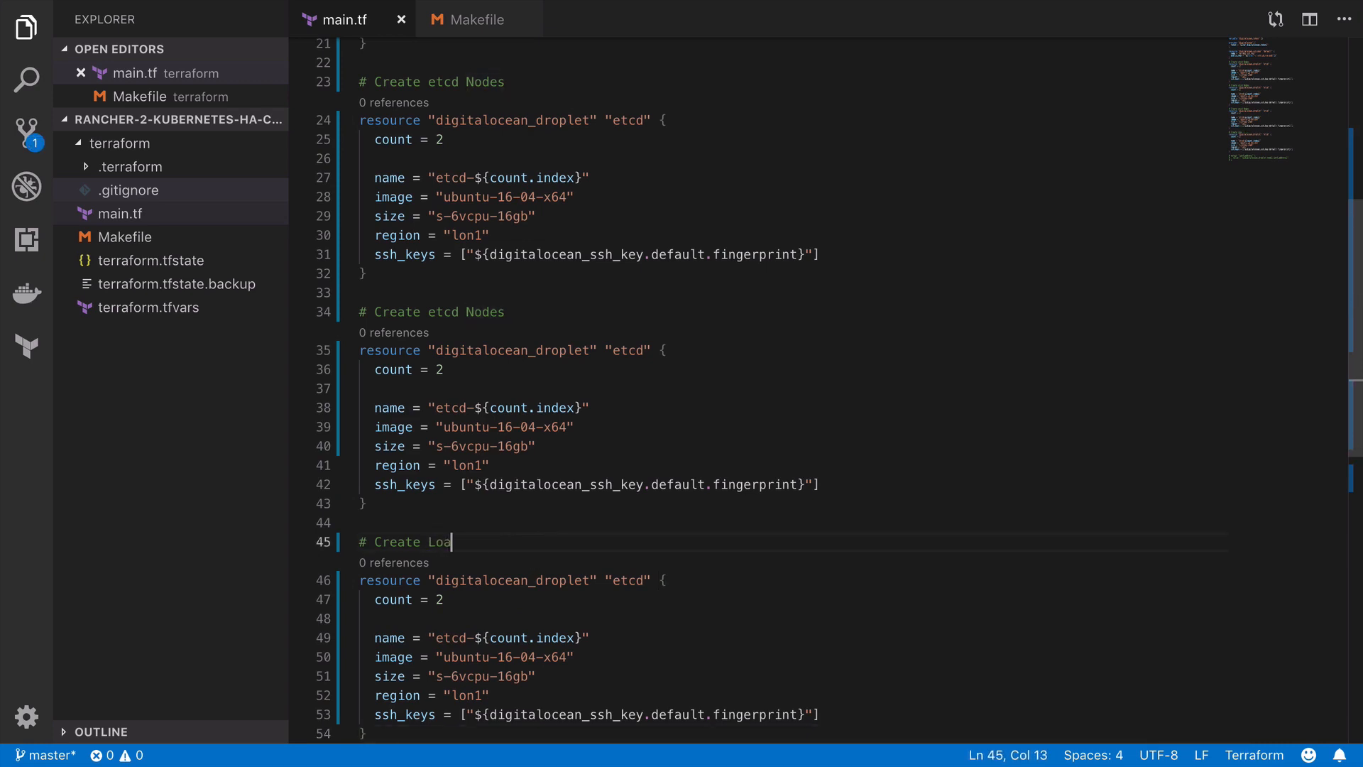
pyautogui.write('dbalance')
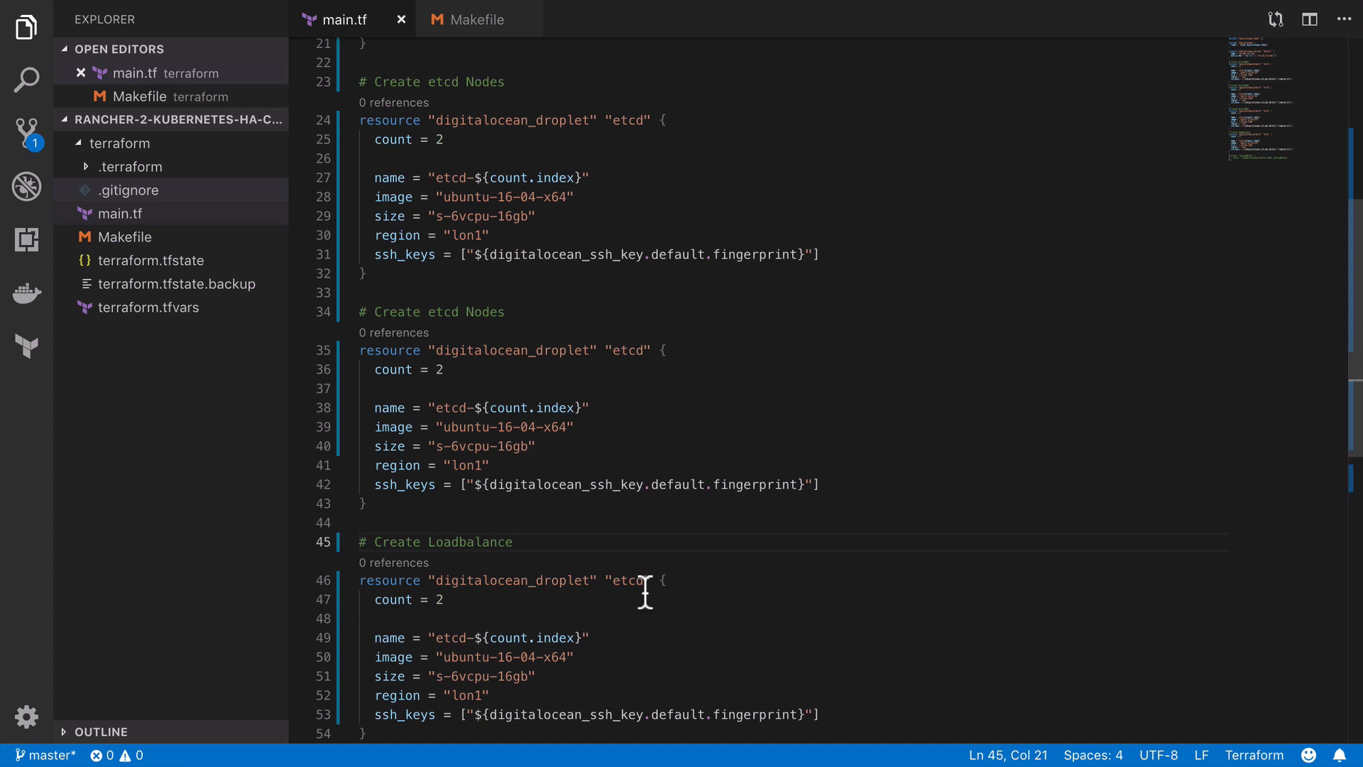
pyautogui.write('loadbalanc')
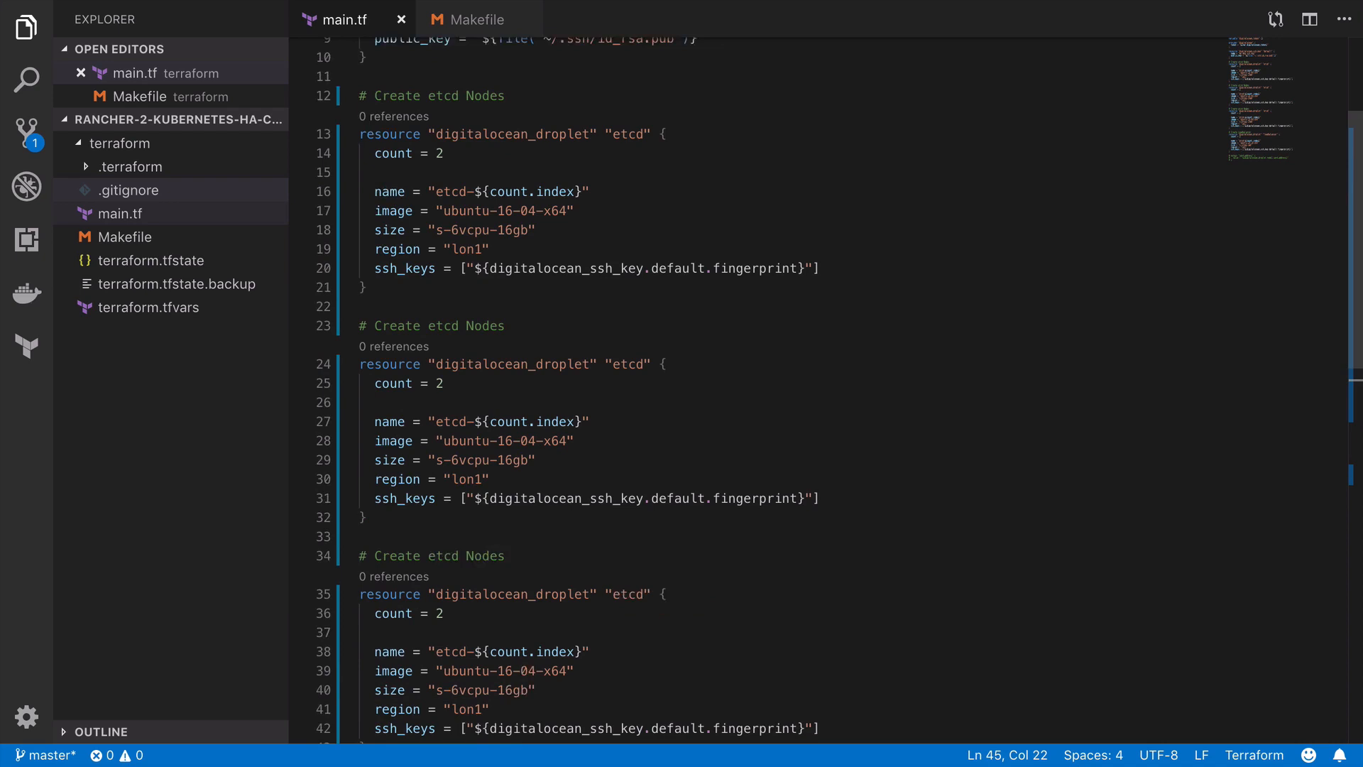
# Step: Rename the other copied etcd blocks to controlplane and worker
pyautogui.scroll(-3)
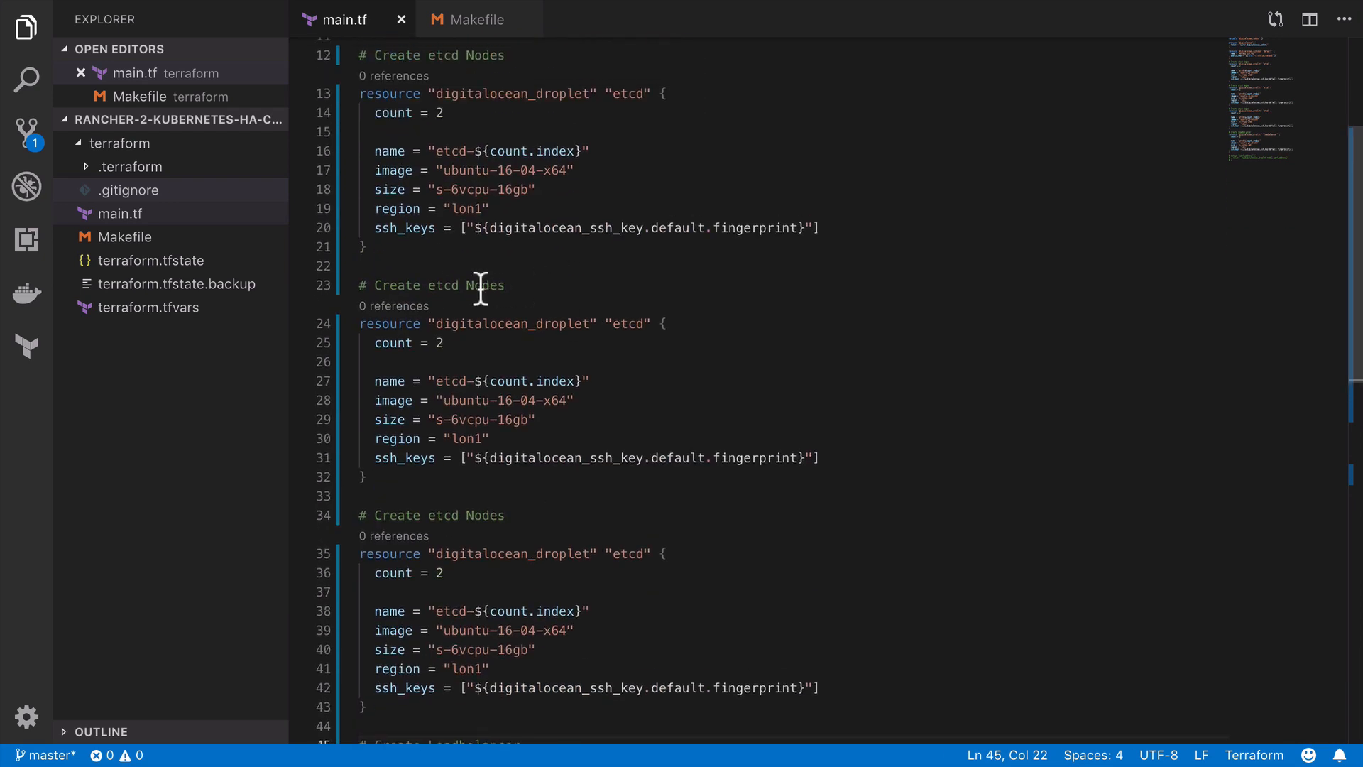
pyautogui.doubleClick(441, 286)
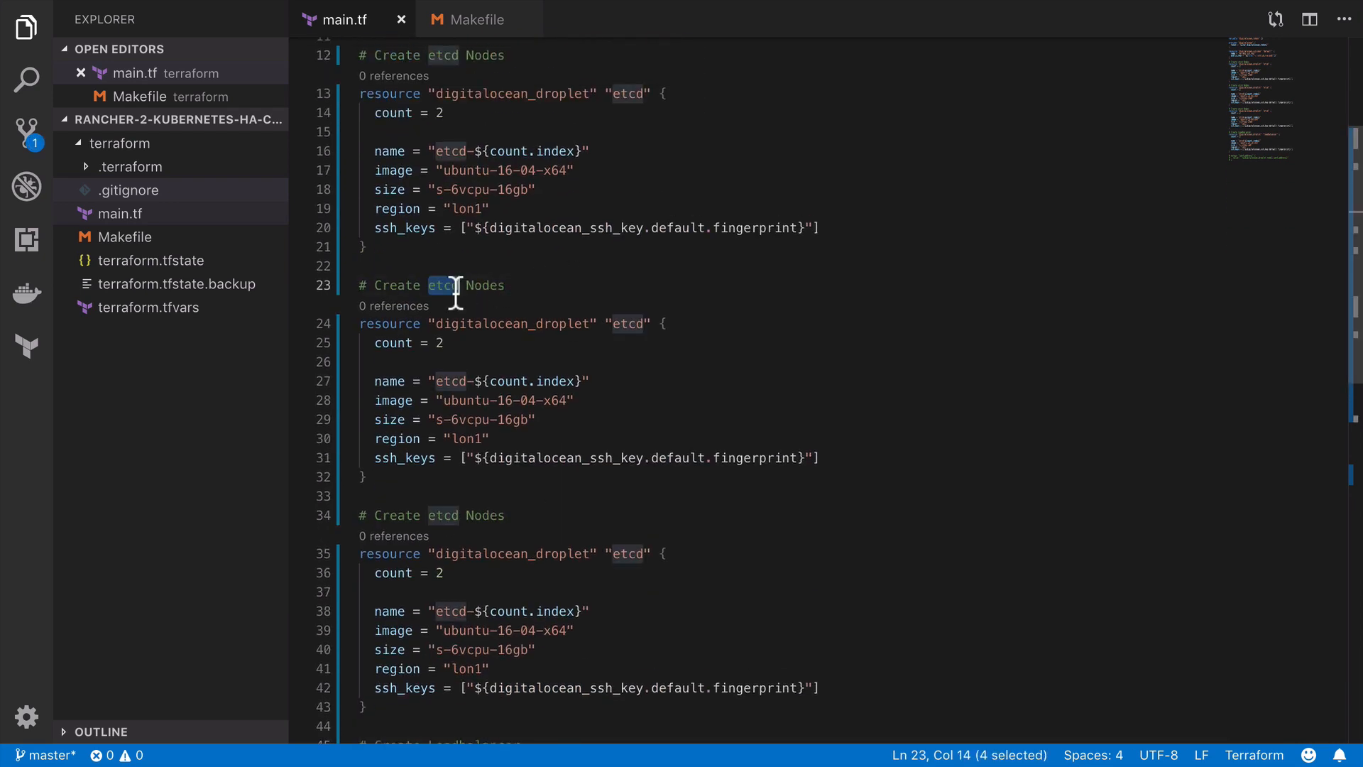
pyautogui.write('controlplan')
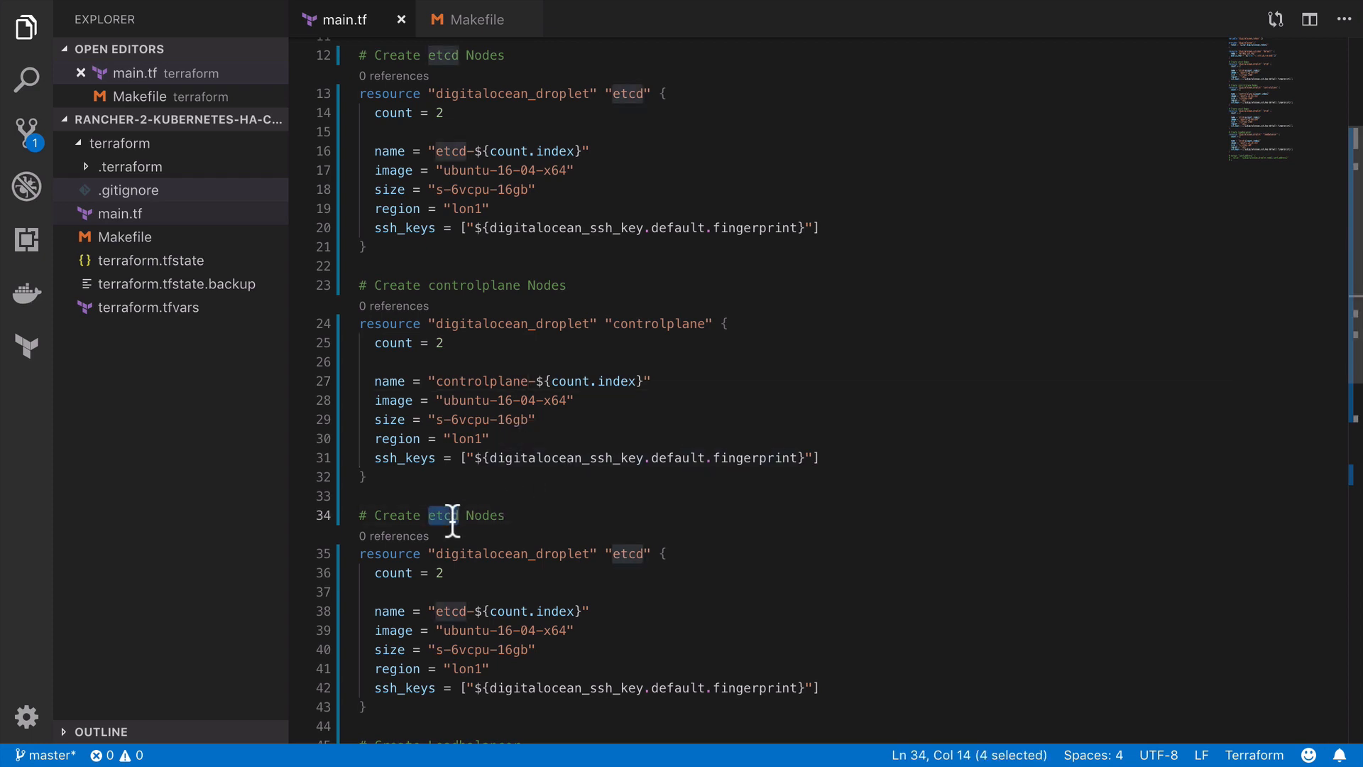
pyautogui.write('worker')
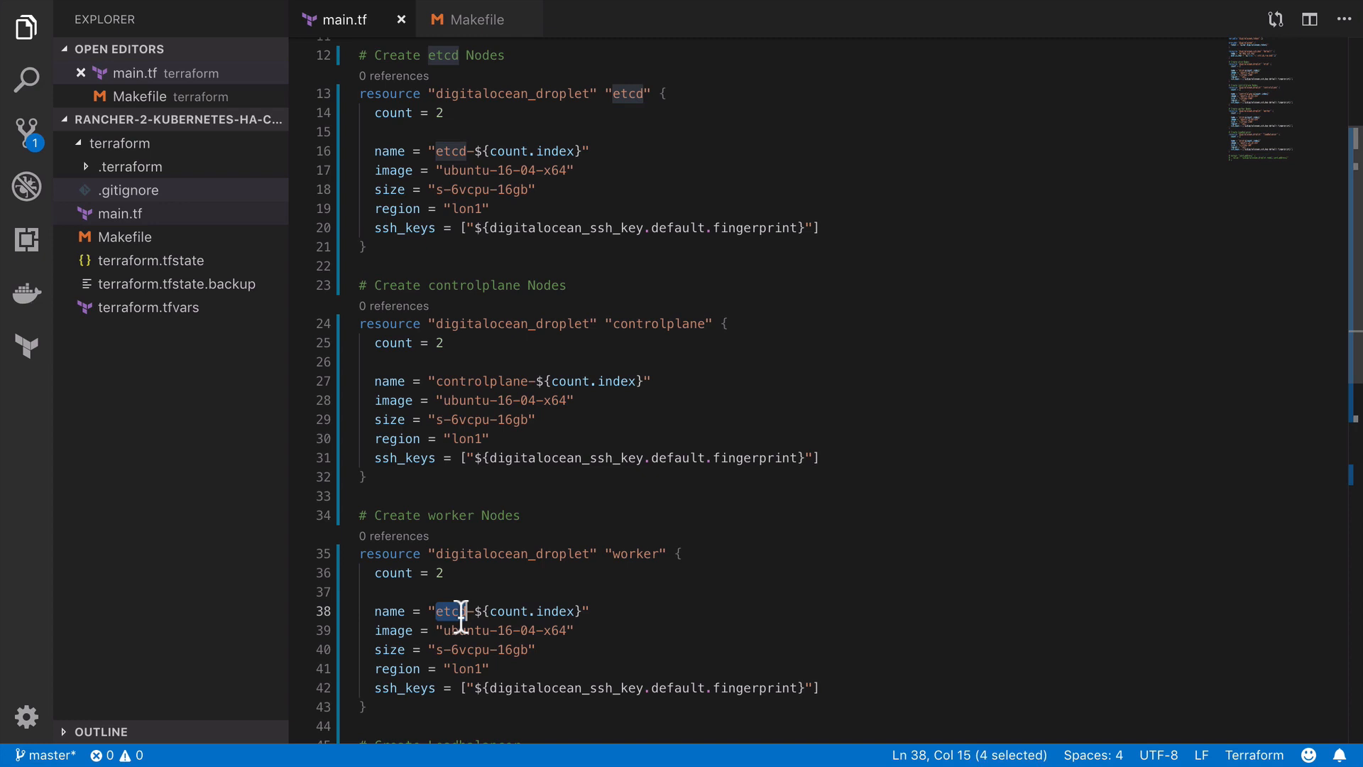
pyautogui.write('worker')
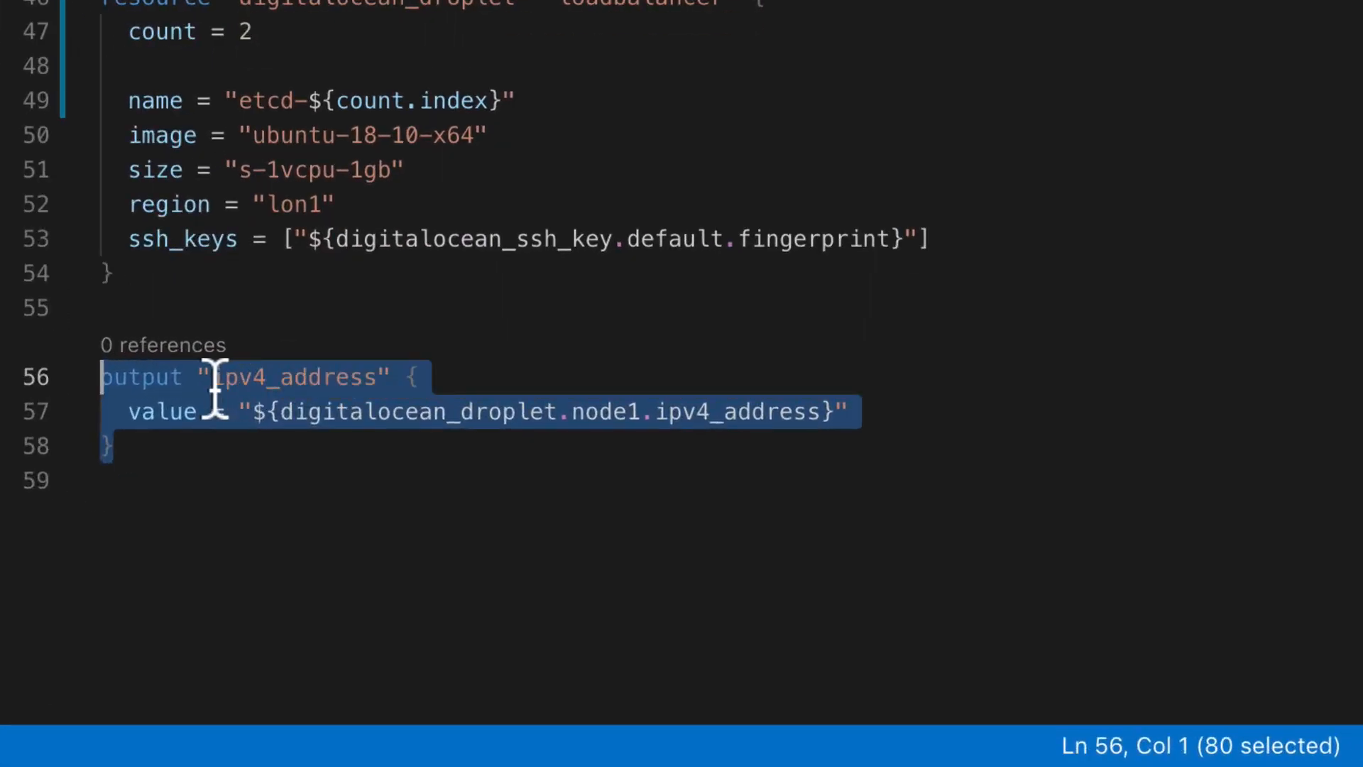
# Step: Rename the output to etcd.ipv4_addresses with a bracketed etcd.* address list
pyautogui.write('etcd.')
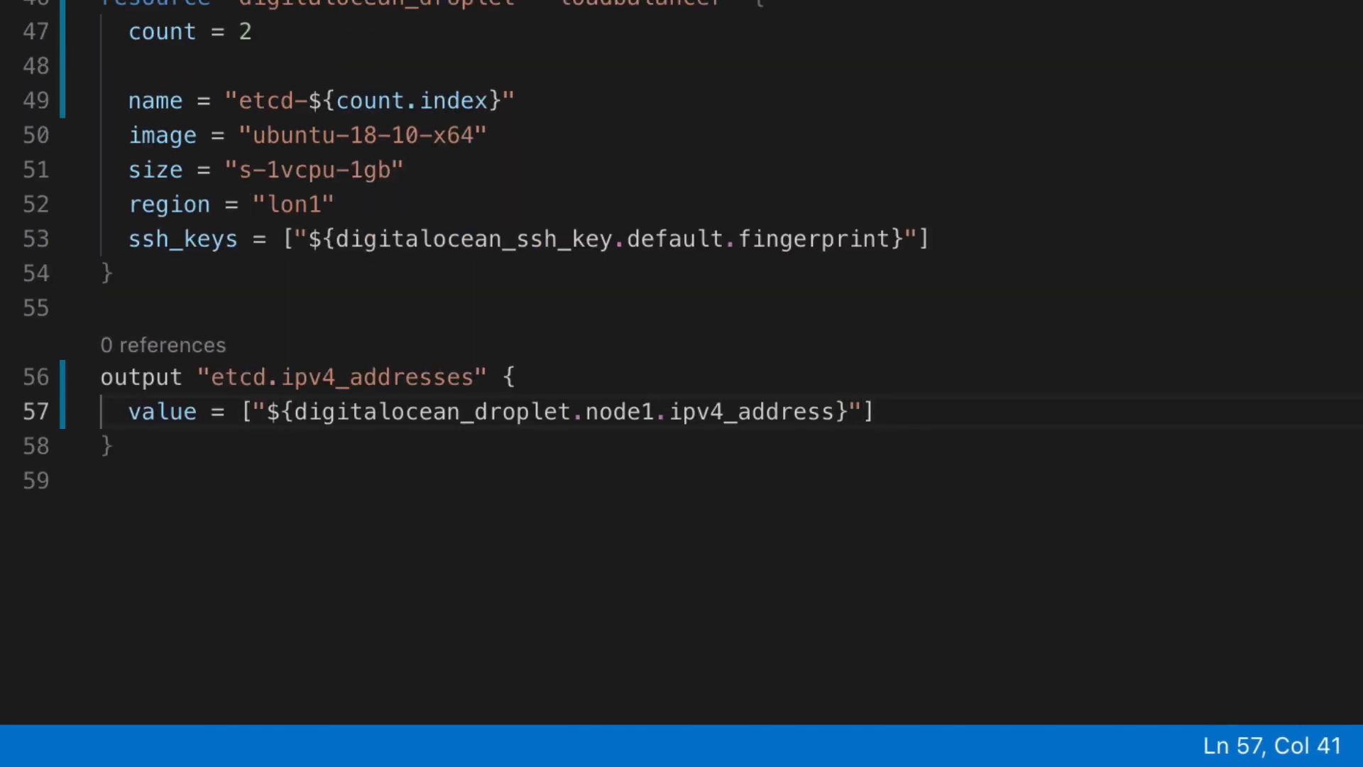
pyautogui.write('etcd')
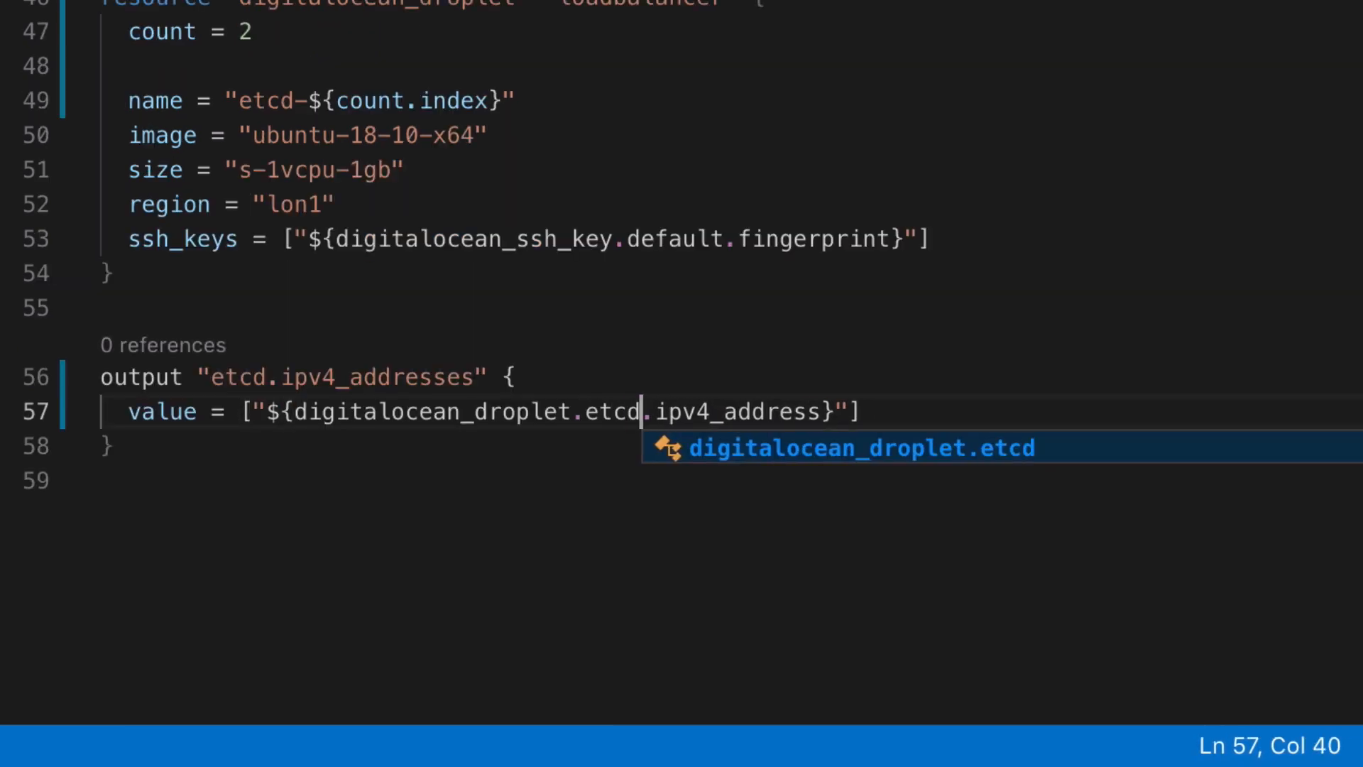
pyautogui.write('.*.')
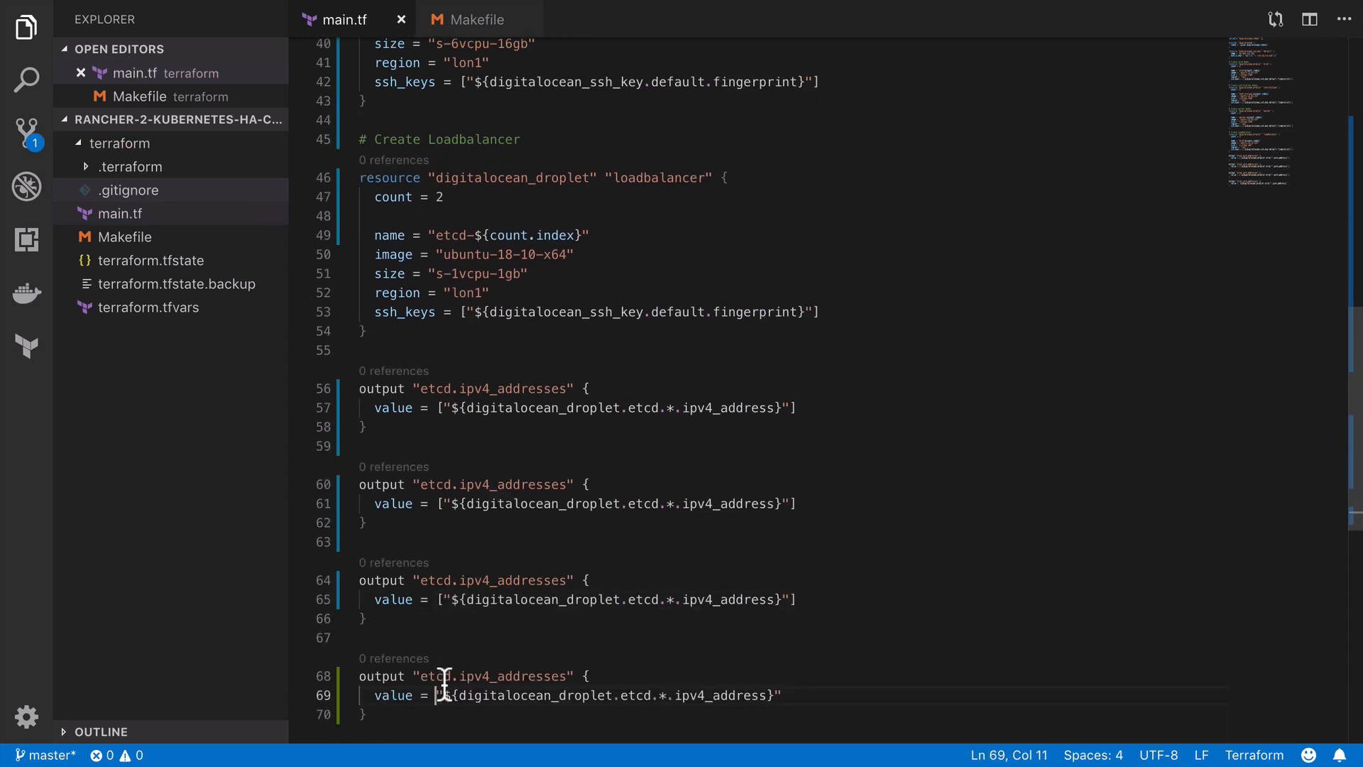
# Step: Point the copied outputs at the loadbalancer and worker droplet addresses
pyautogui.write('loadbaland')
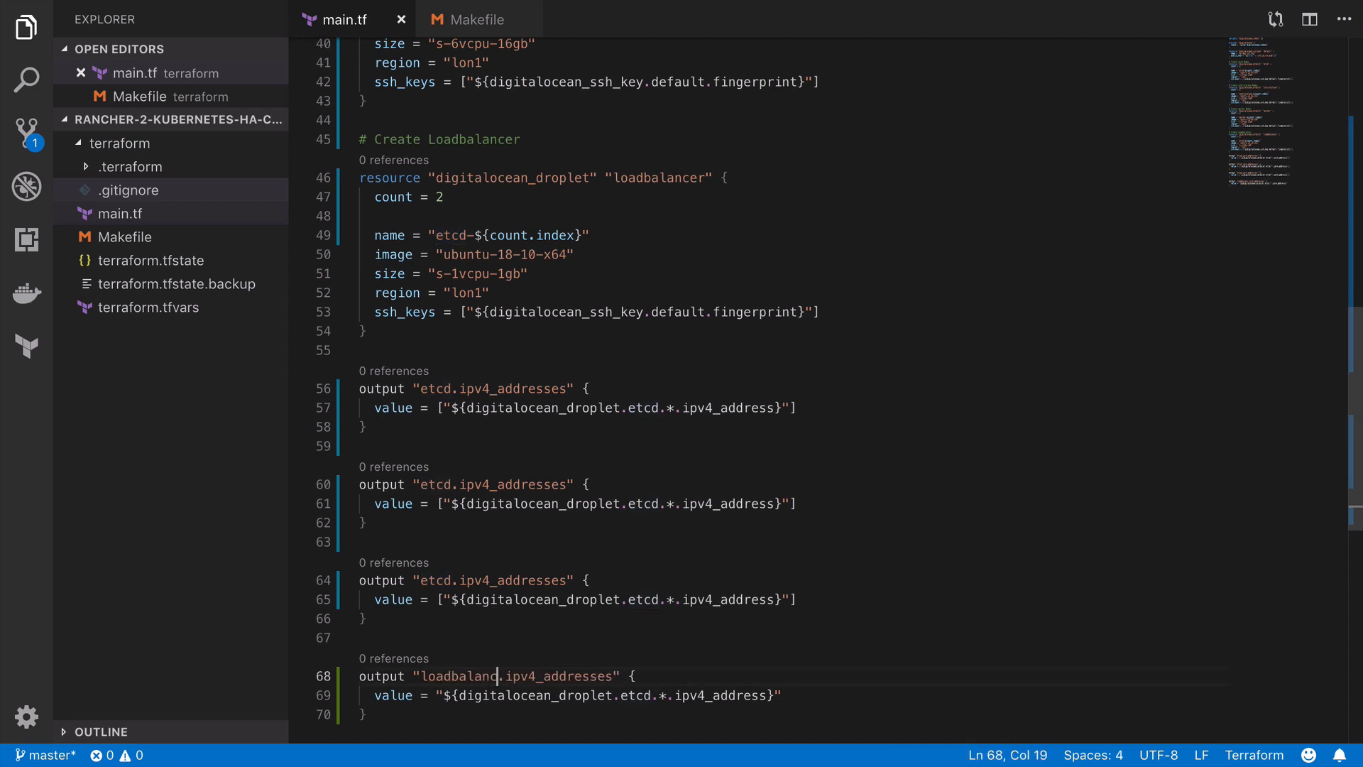
pyautogui.write('er')
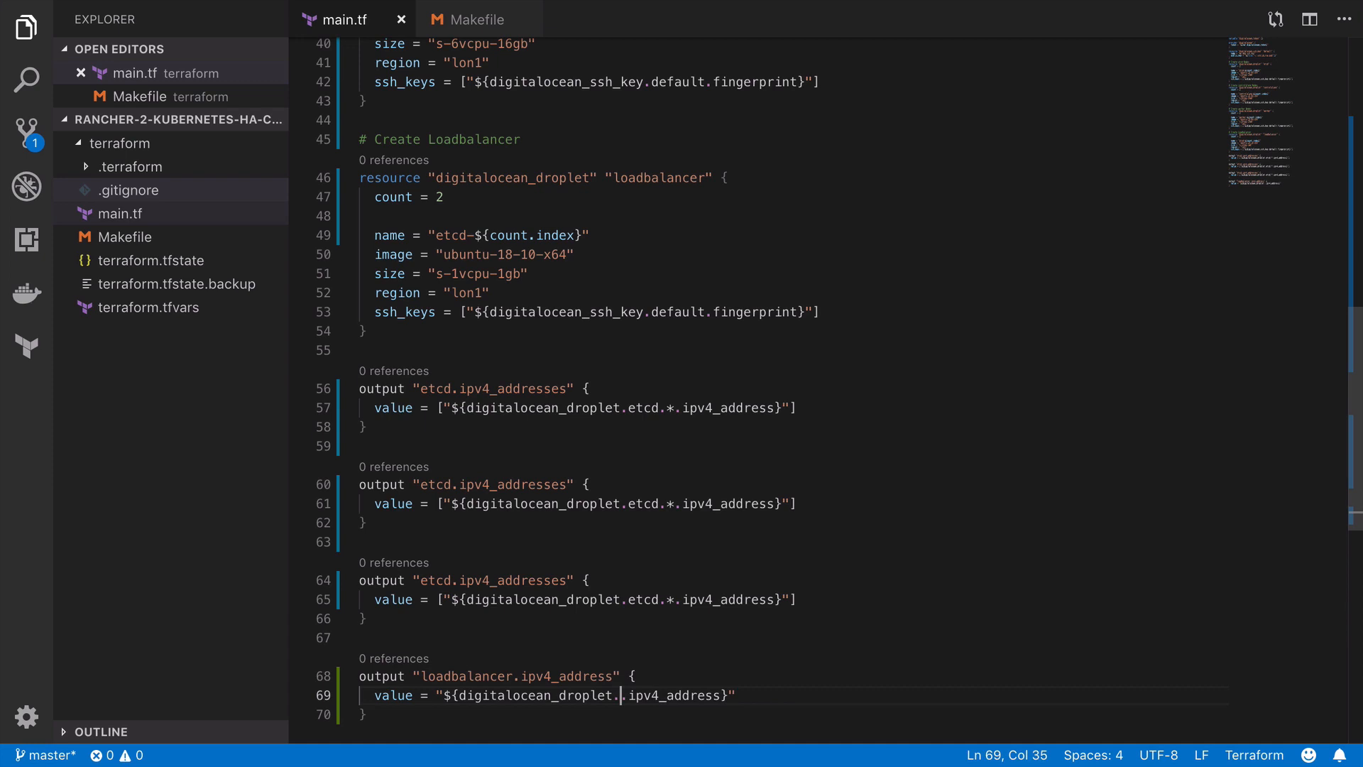
pyautogui.write('loadbalancer')
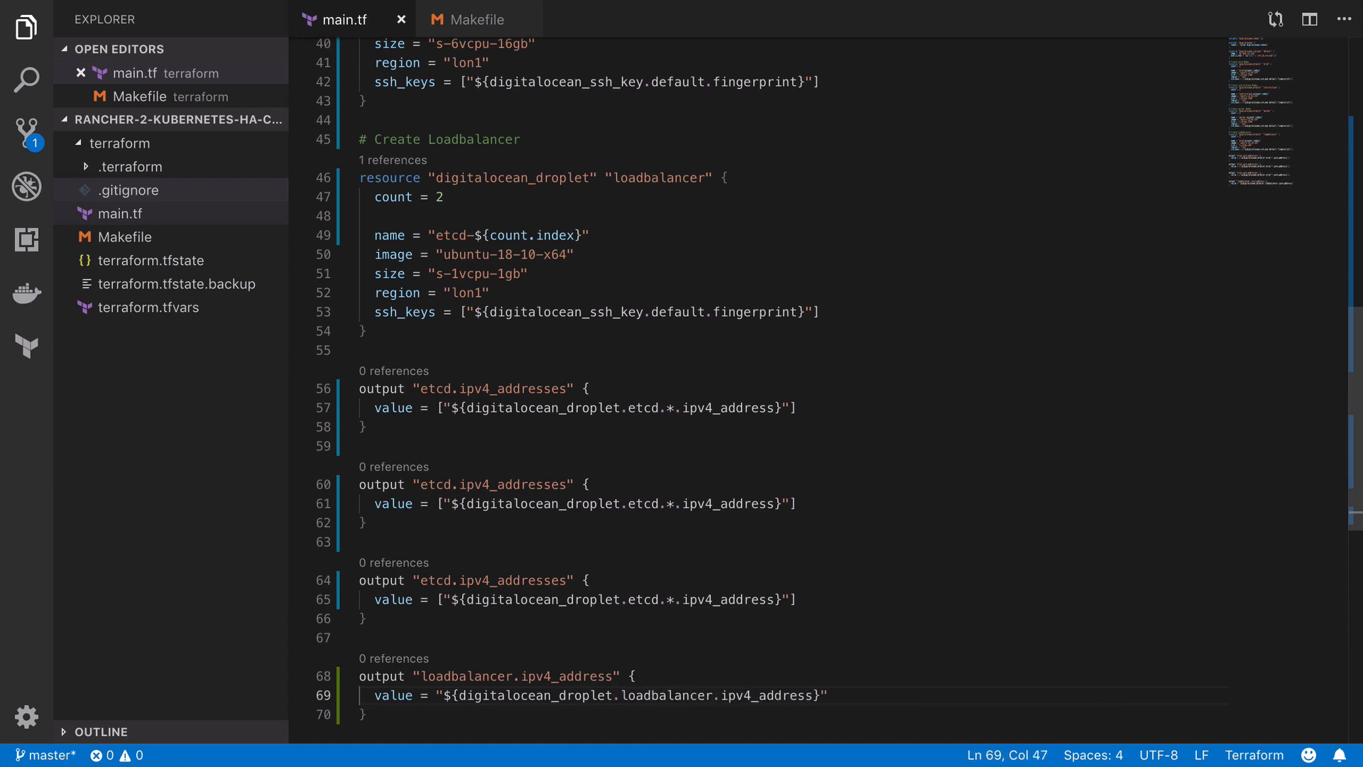
pyautogui.doubleClick(642, 504)
pyautogui.write('controlplan')
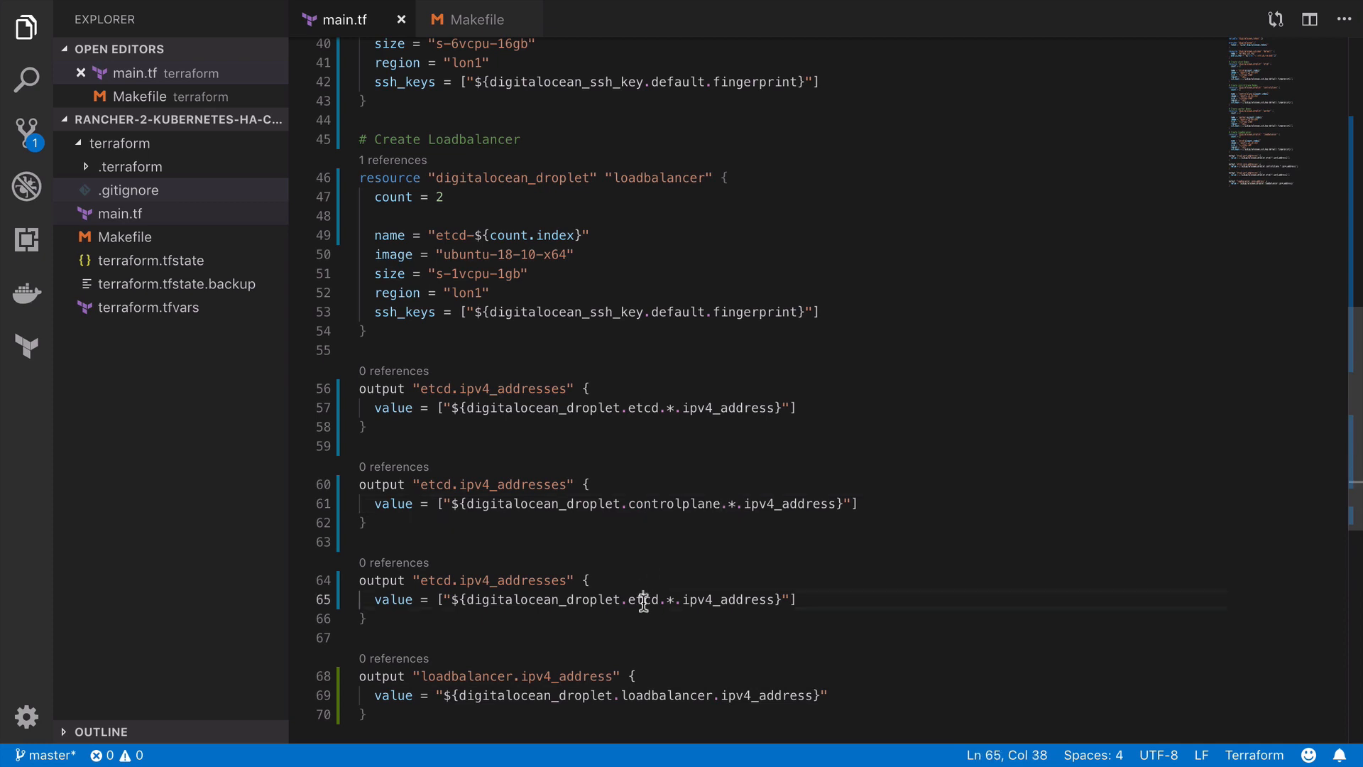
pyautogui.write('worker')
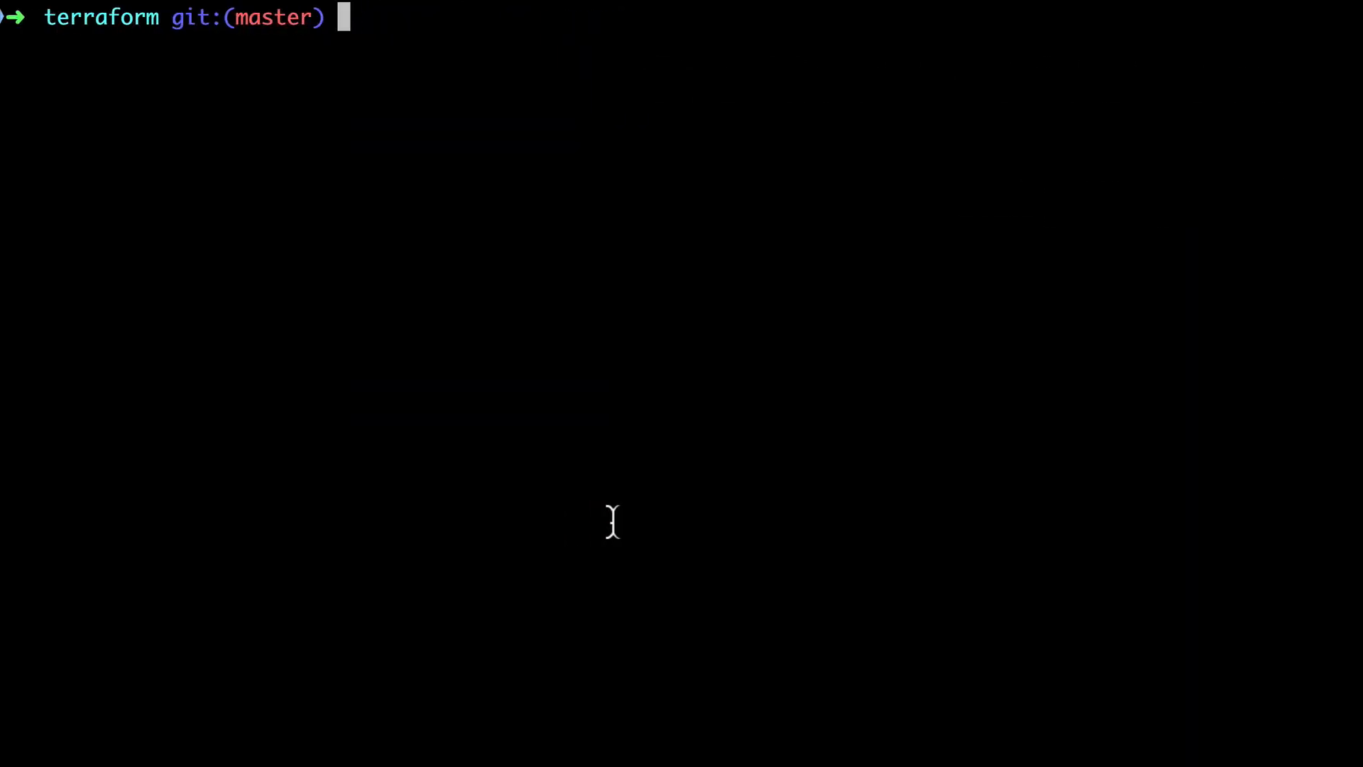
# Step: Run make terraform cmd="plan" to preview the droplet configuration
pyautogui.write('make terr')
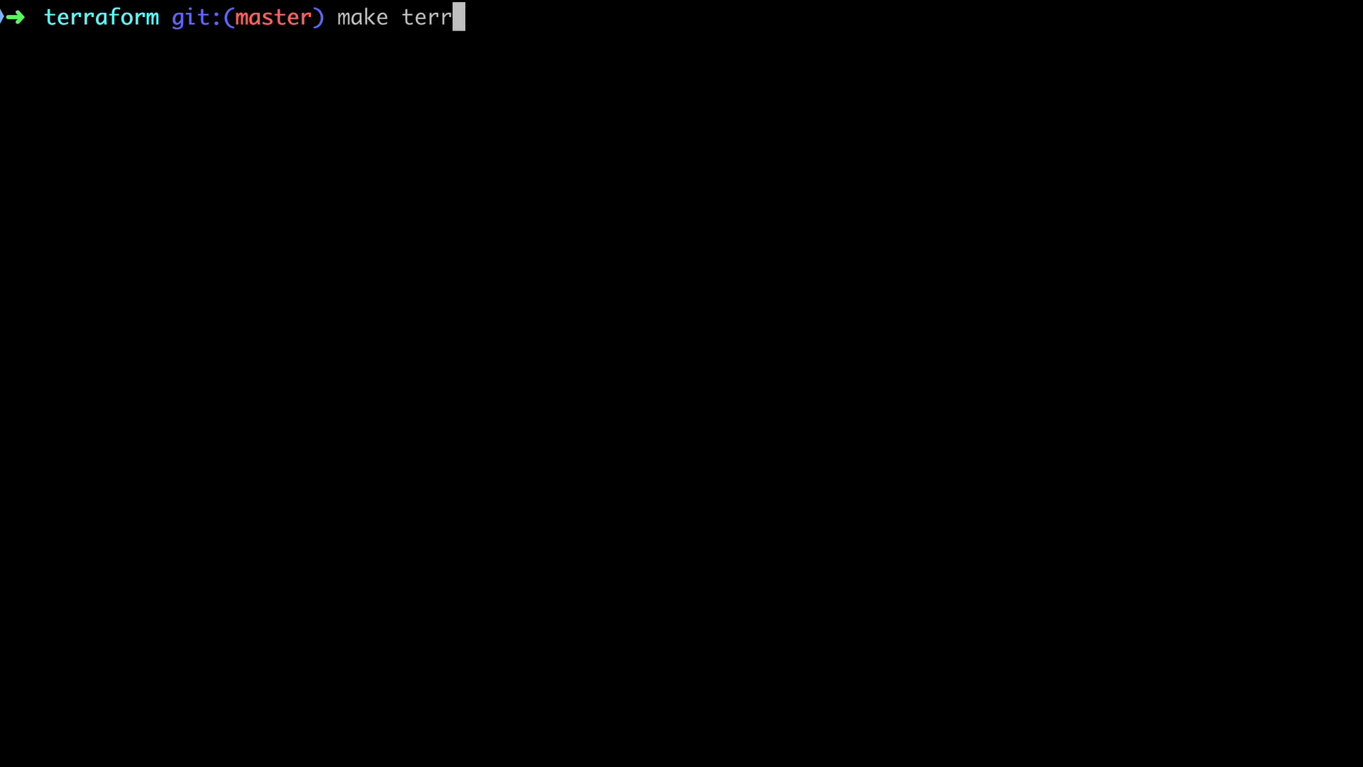
pyautogui.write('aform cmd="')
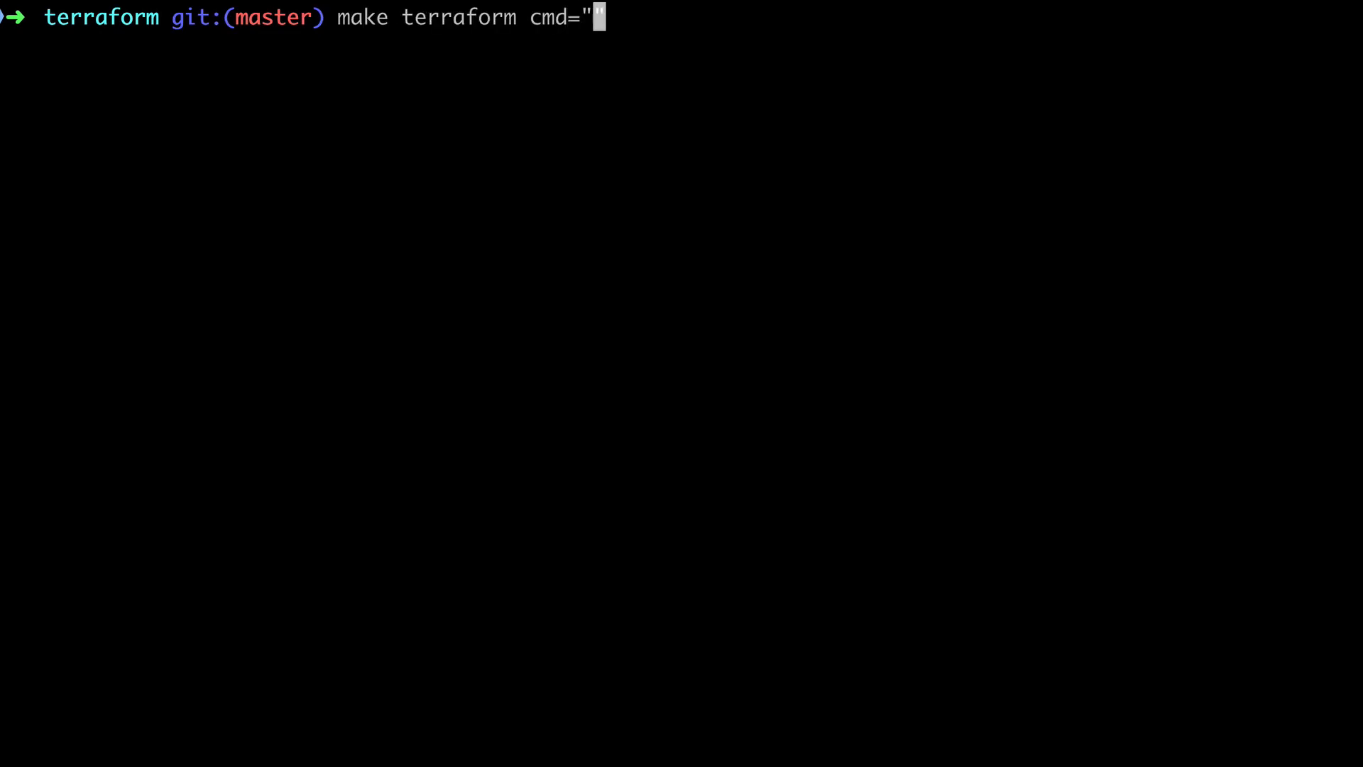
pyautogui.write('plan"')
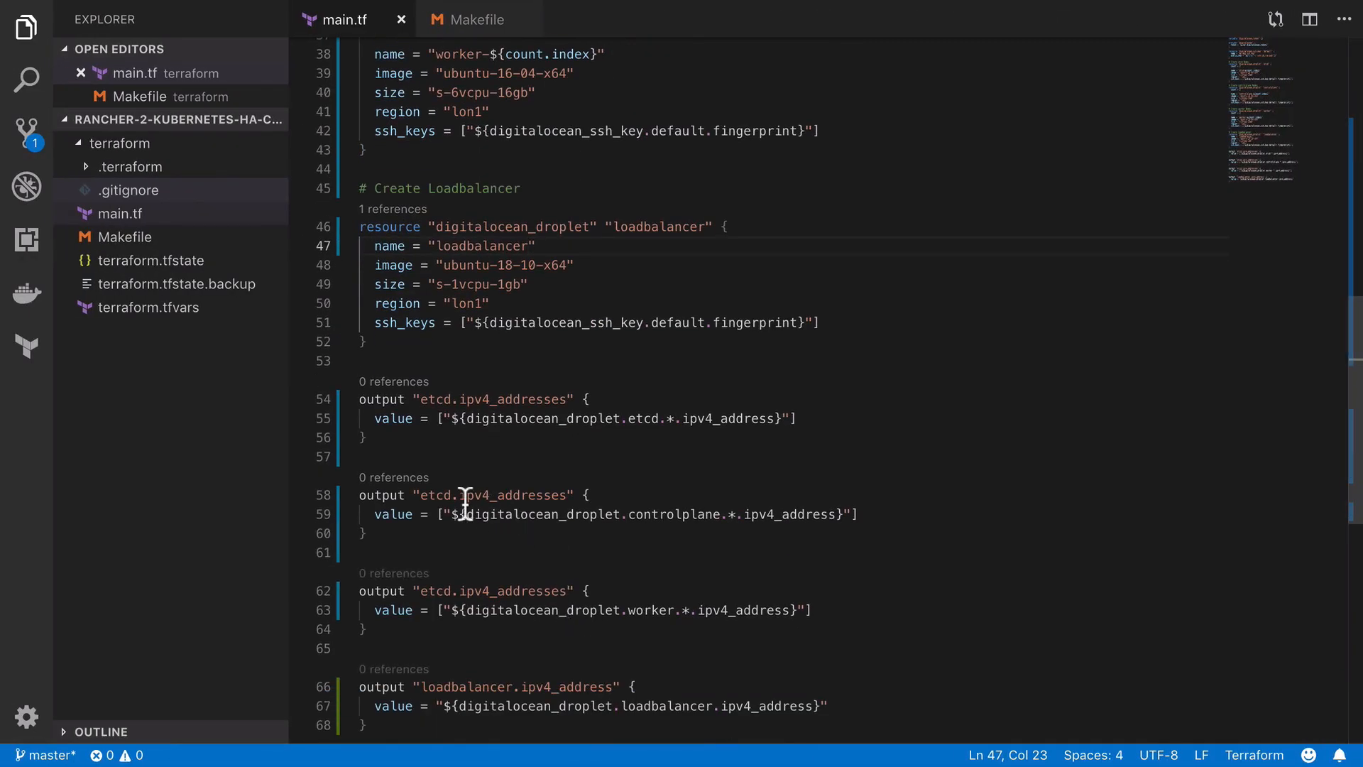
# Step: Replace etcd with controlplane in the second output's name
pyautogui.doubleClick(436, 495)
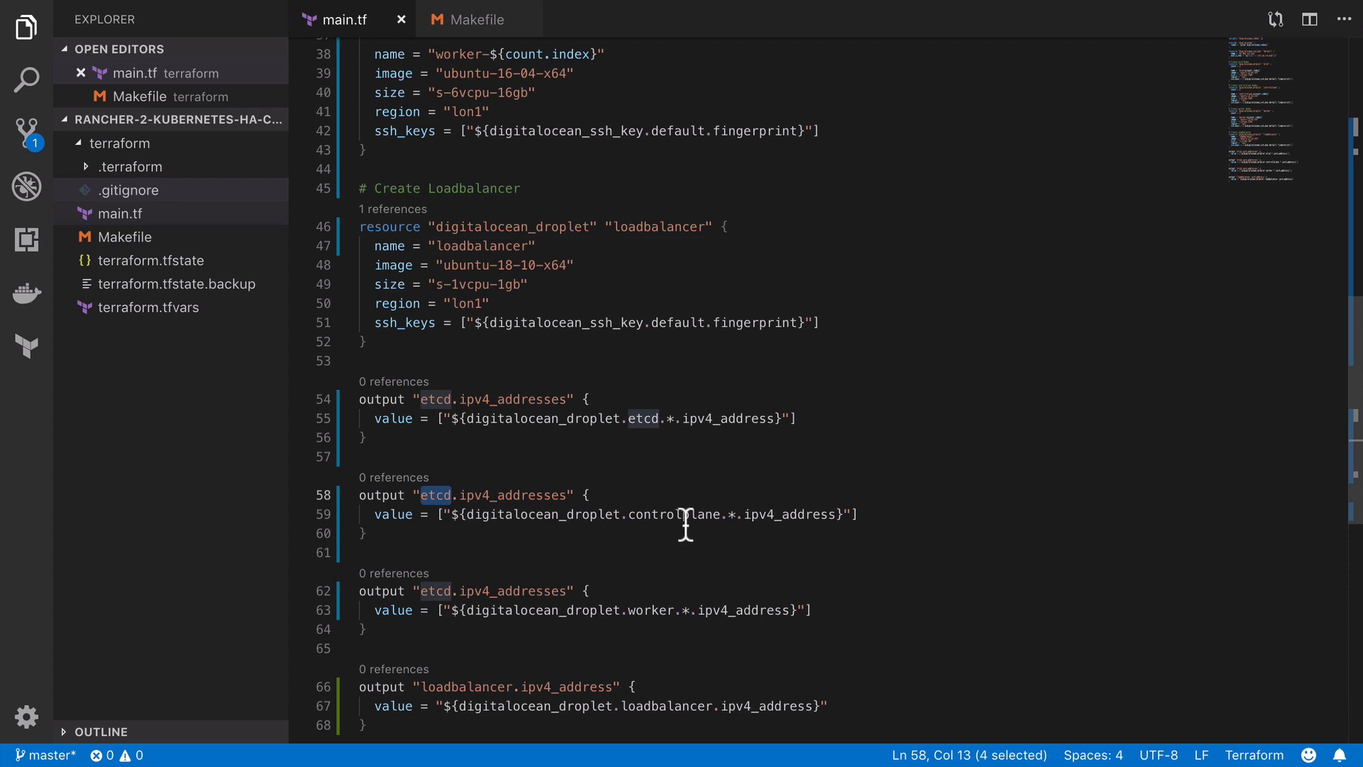
pyautogui.write('controlplane')
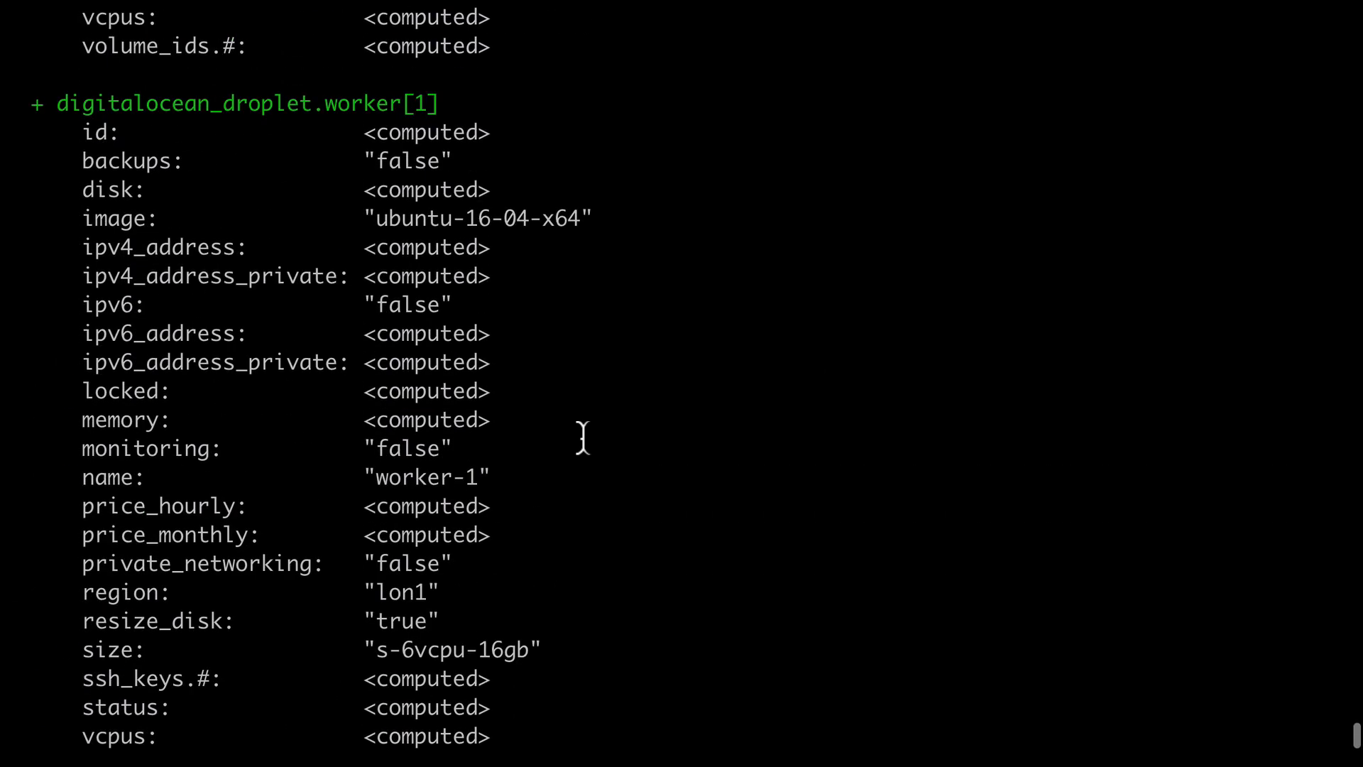
# Step: Run make terraform cmd="apply" and confirm with yes to create the eight resources
pyautogui.scroll(-3)
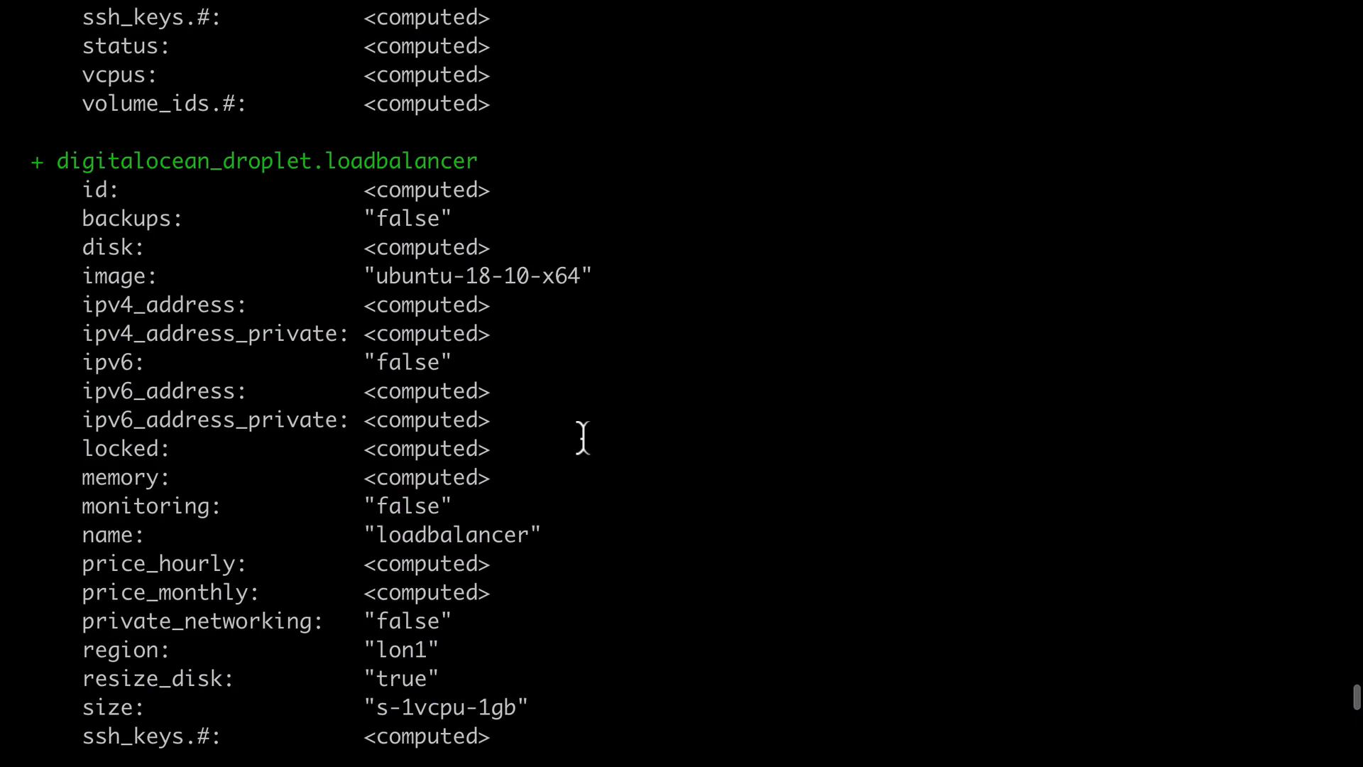
pyautogui.scroll(-3)
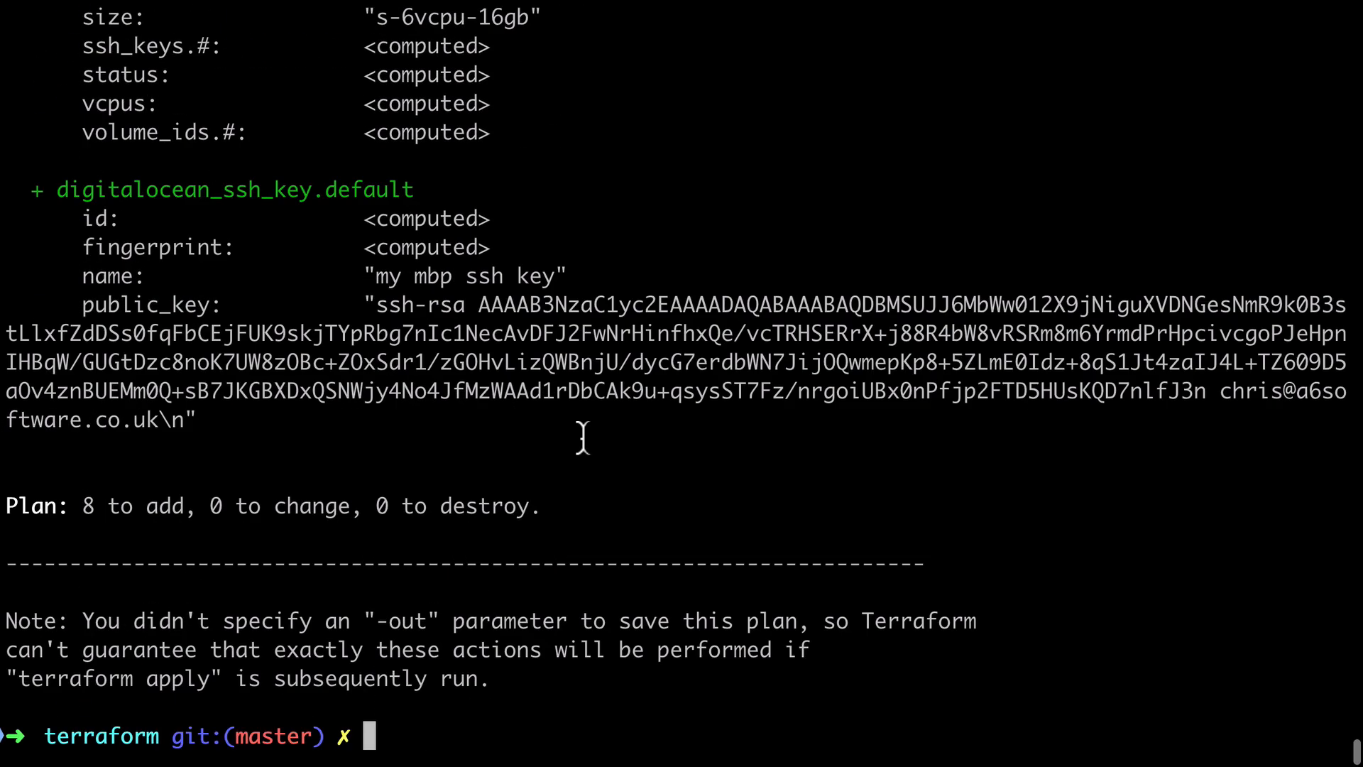
pyautogui.write('make terraform cmd="apply"')
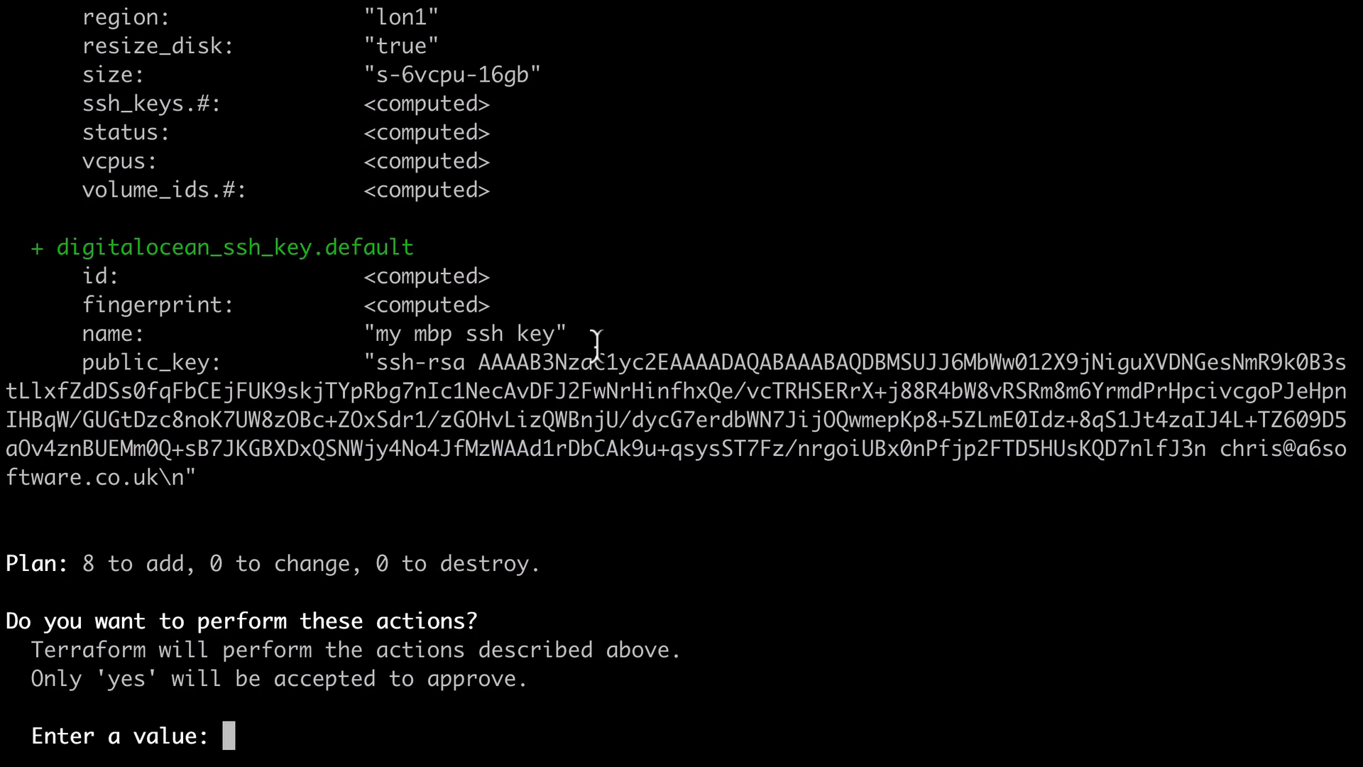
pyautogui.write('yes')
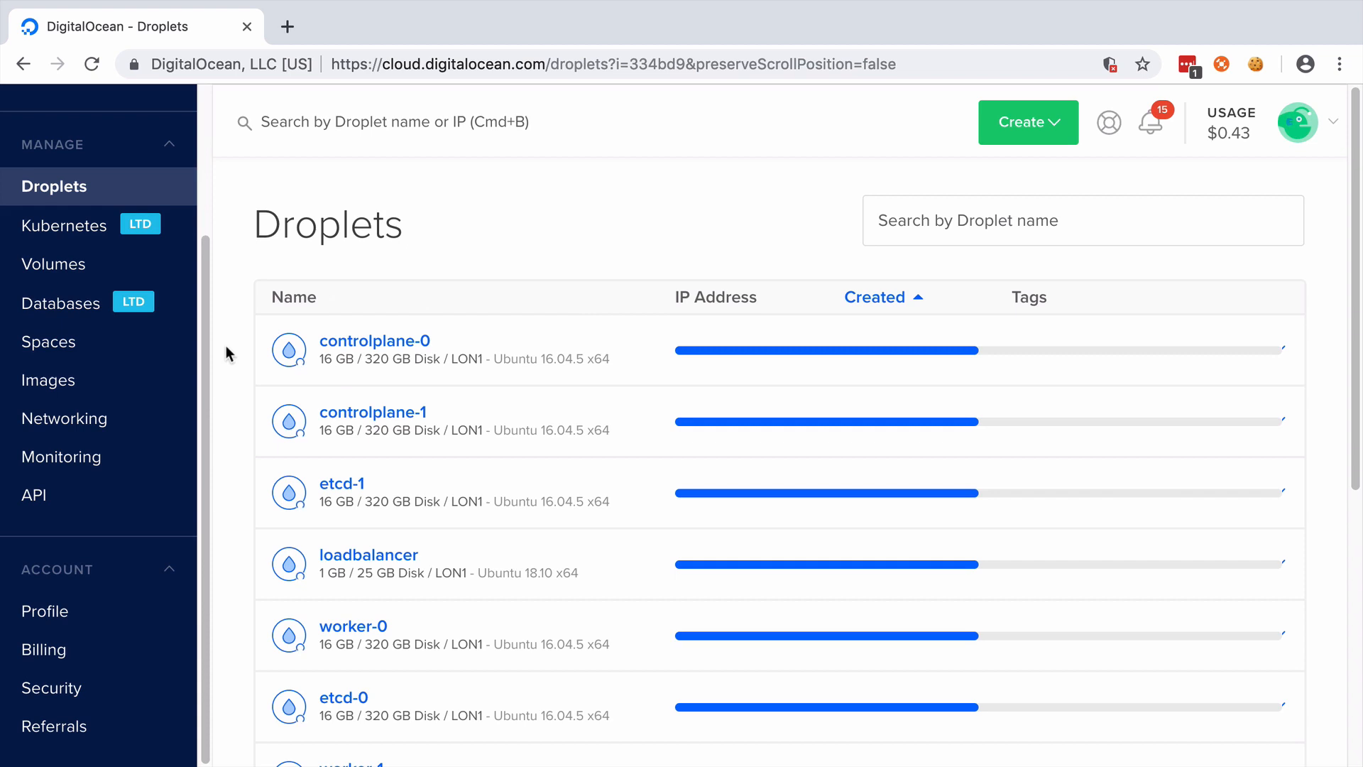
# Step: Scroll through the new controlplane, etcd, worker and loadbalancer droplets on the Droplets page
pyautogui.scroll(-3)
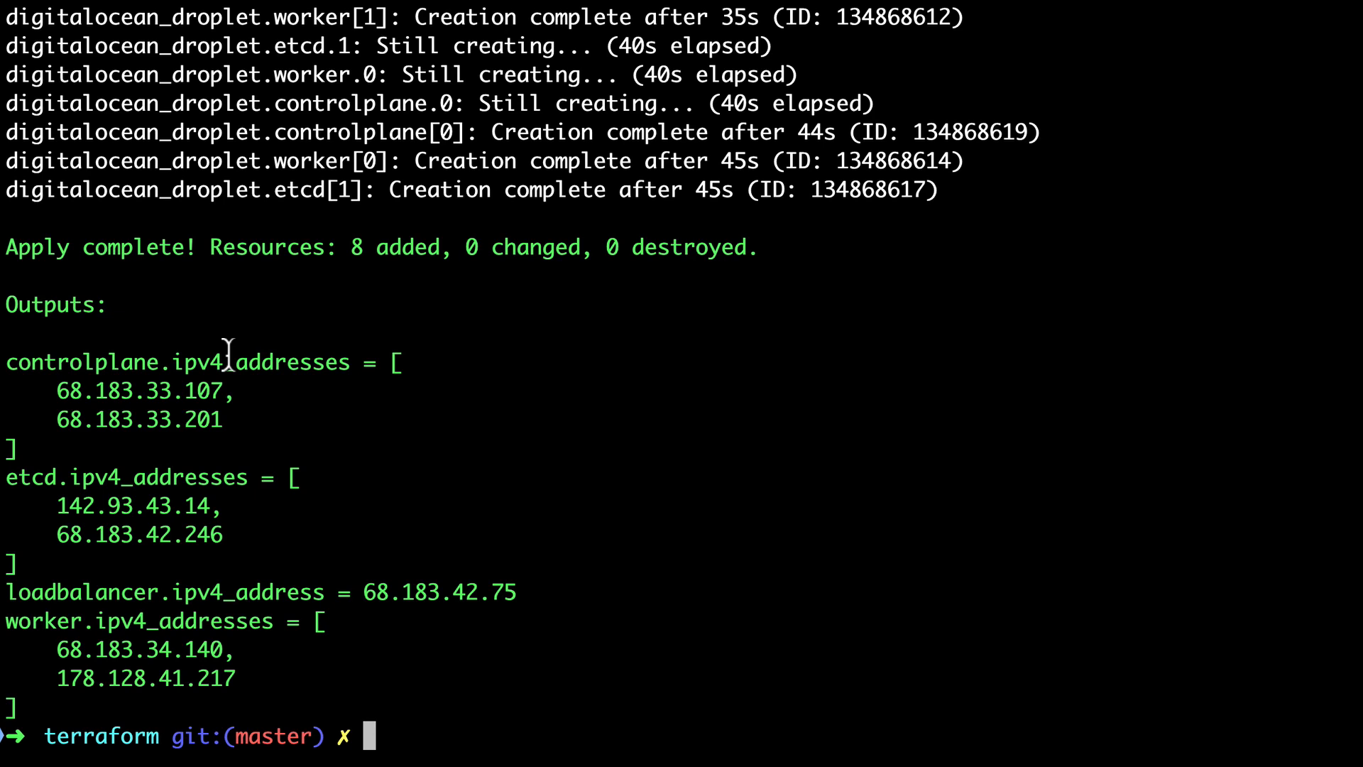
# Step: Edit the command to make terraform cmd="destroy" and confirm with yes
pyautogui.write('make terraform cmd="apply"')
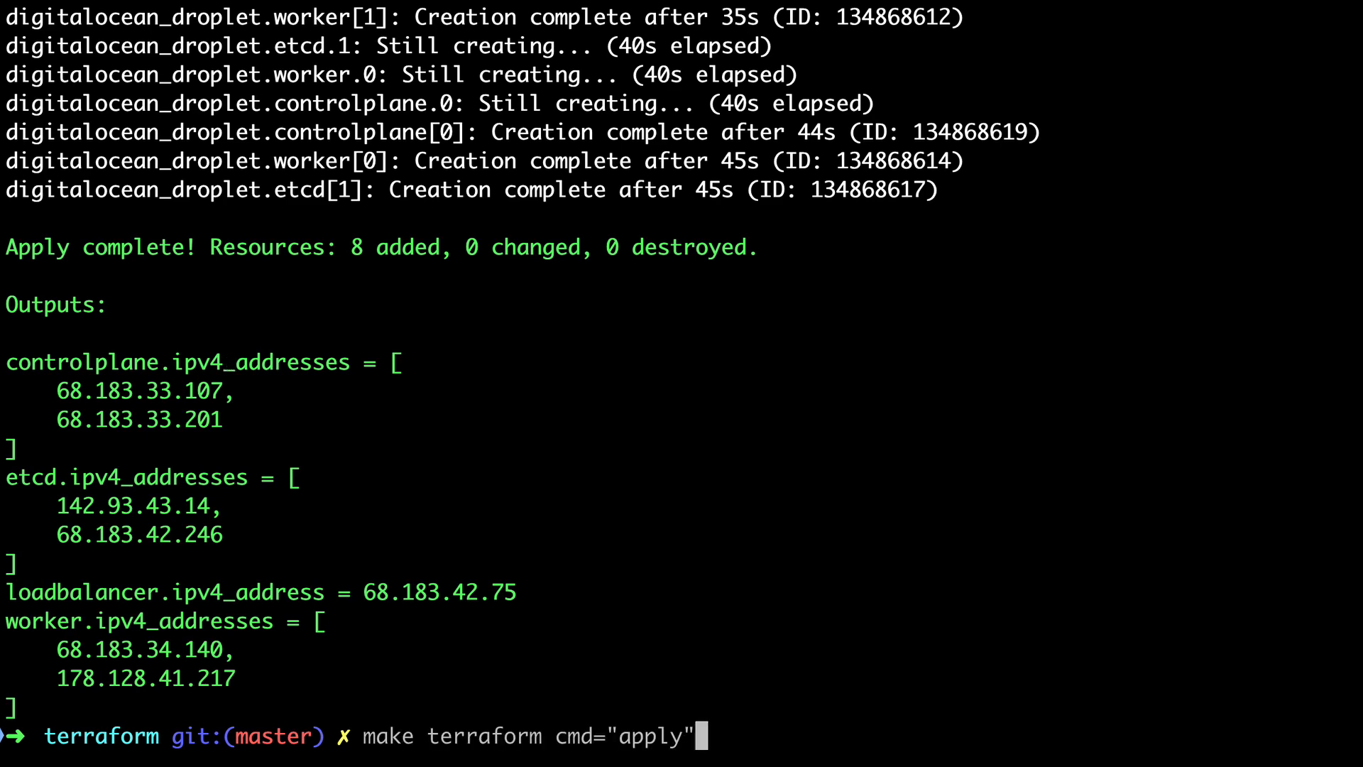
pyautogui.write('des')
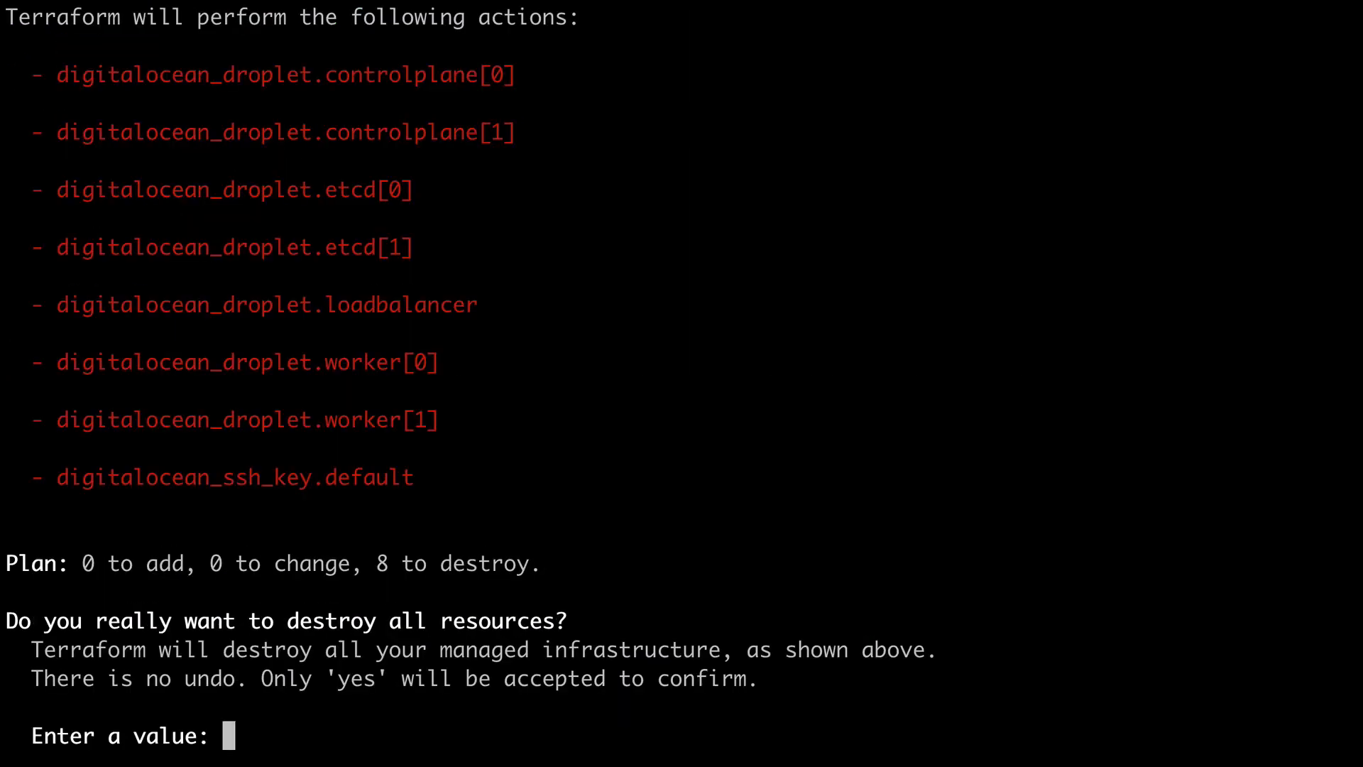
pyautogui.write('yes')
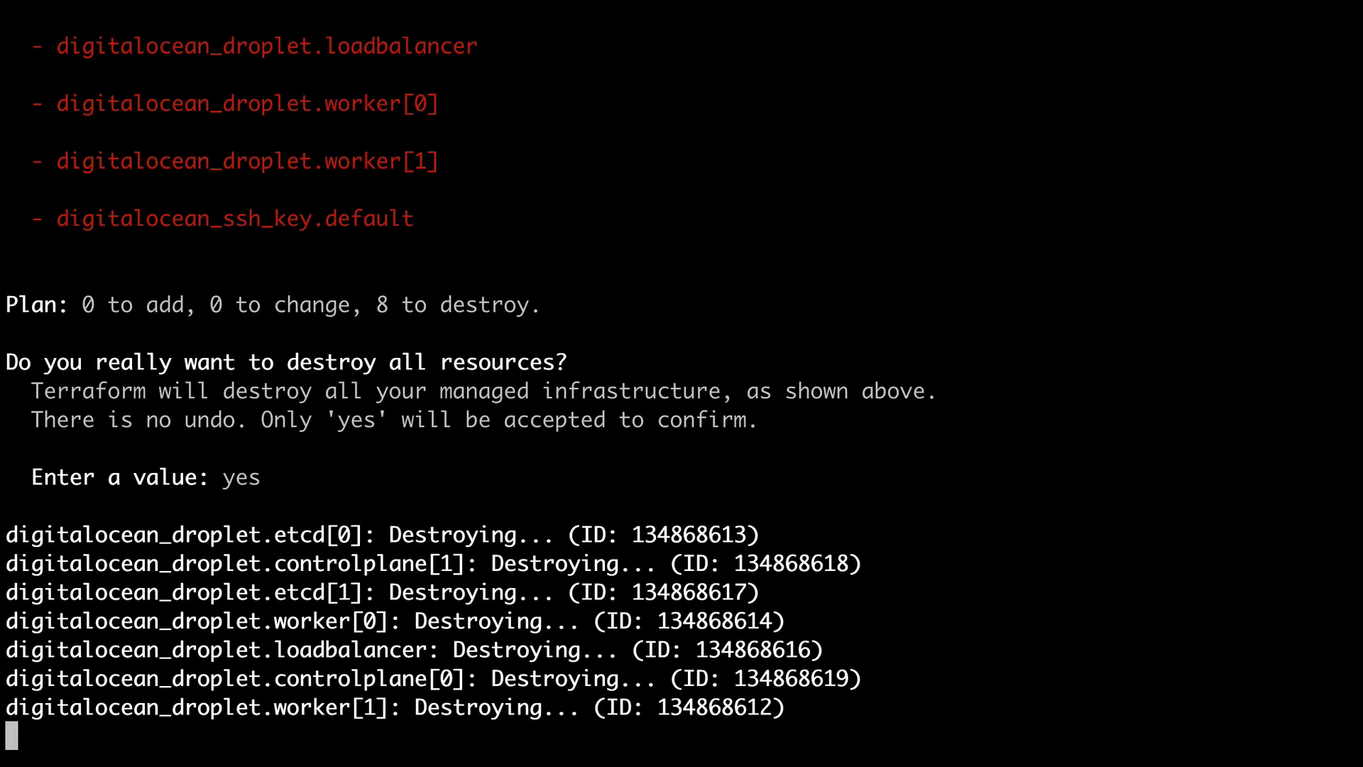